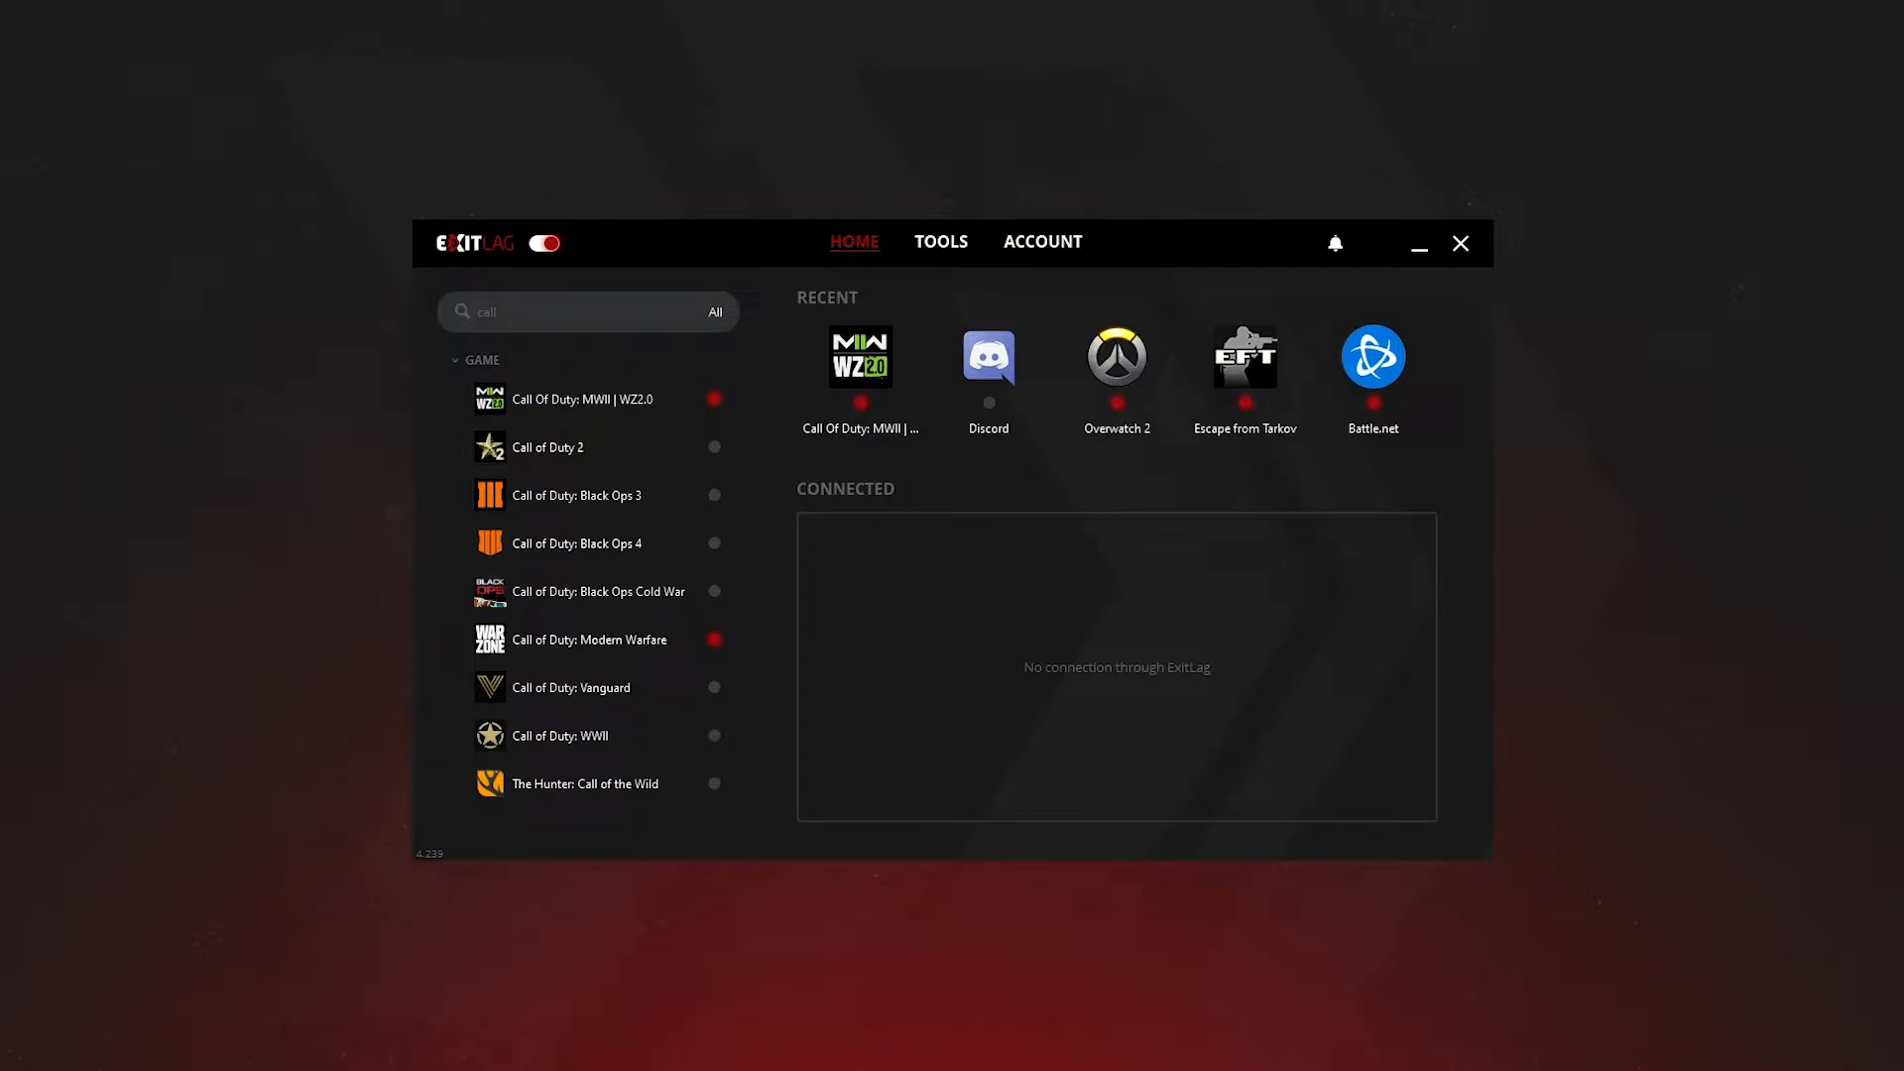
Show ExitLag's General tools page with language, startup and route optimization options
{"action": "left_click", "coordinate": [940, 242]}
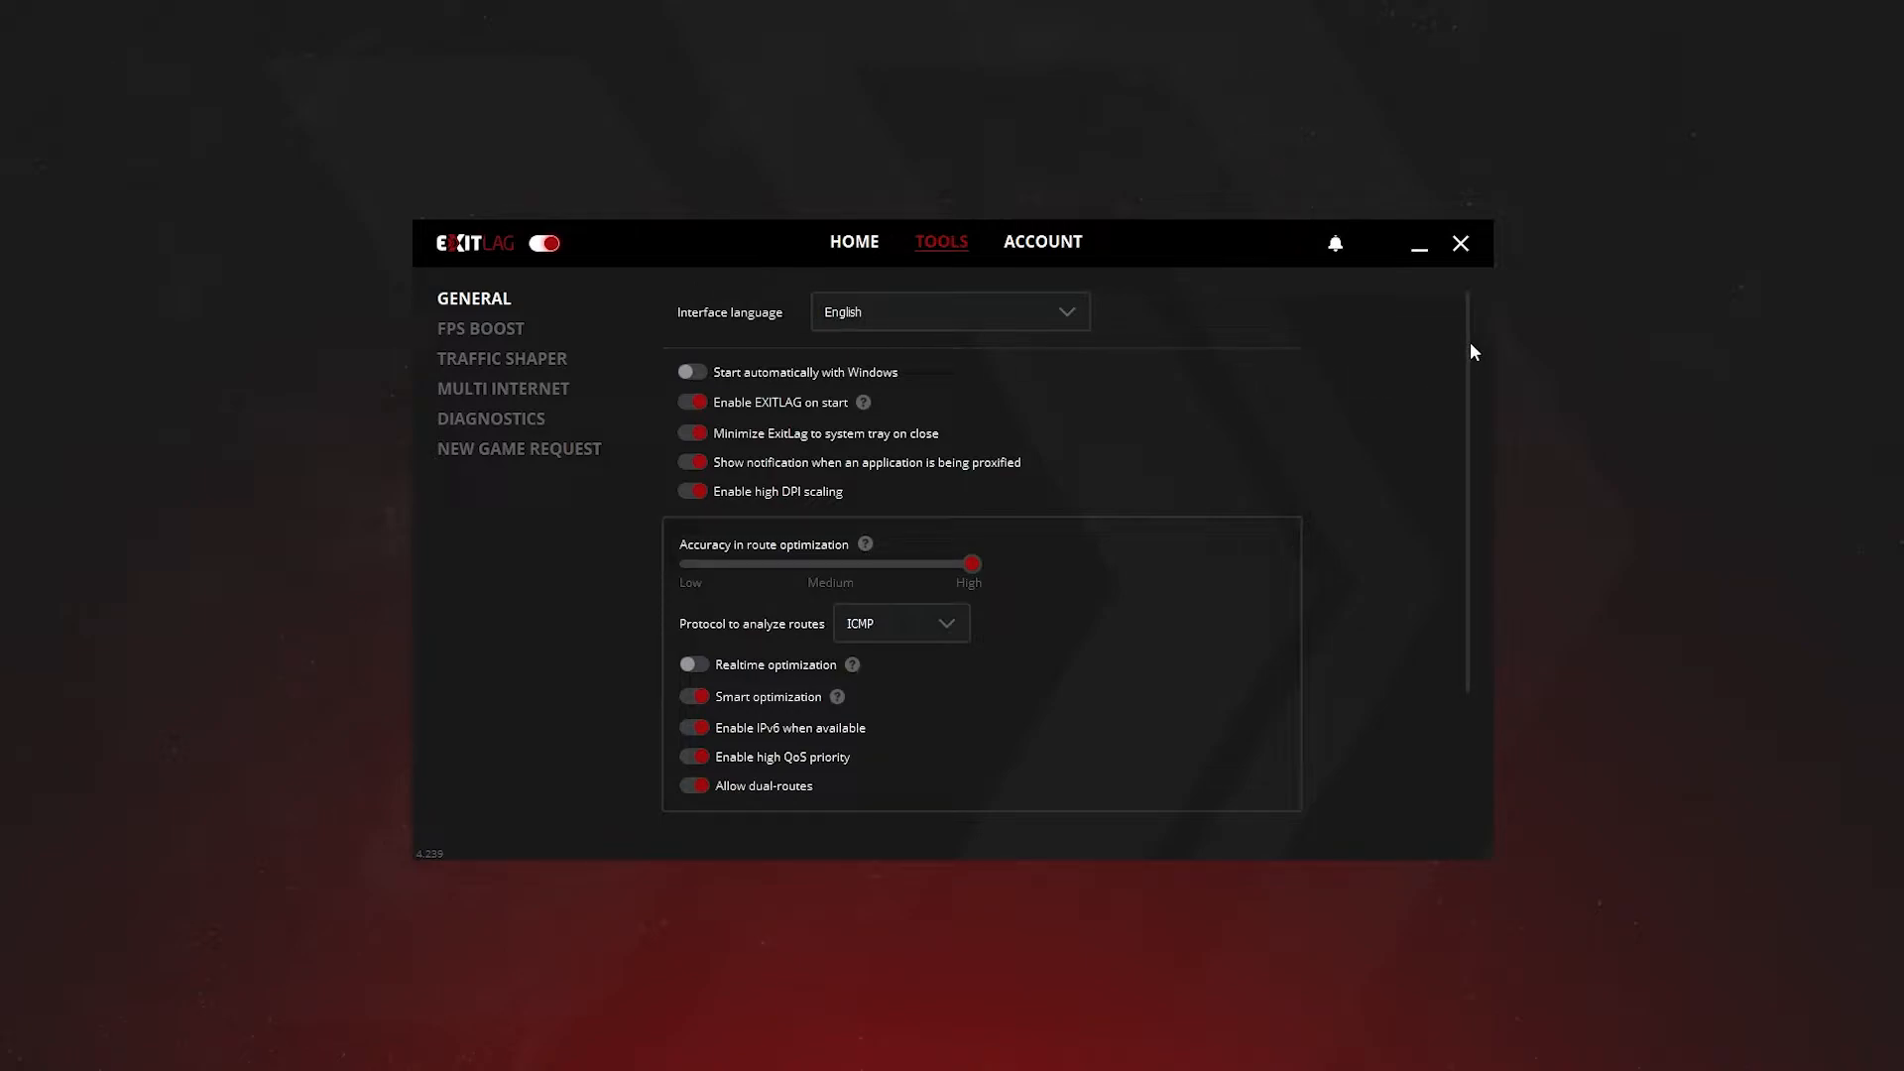
{"action": "mouse_move", "coordinate": [680, 343]}
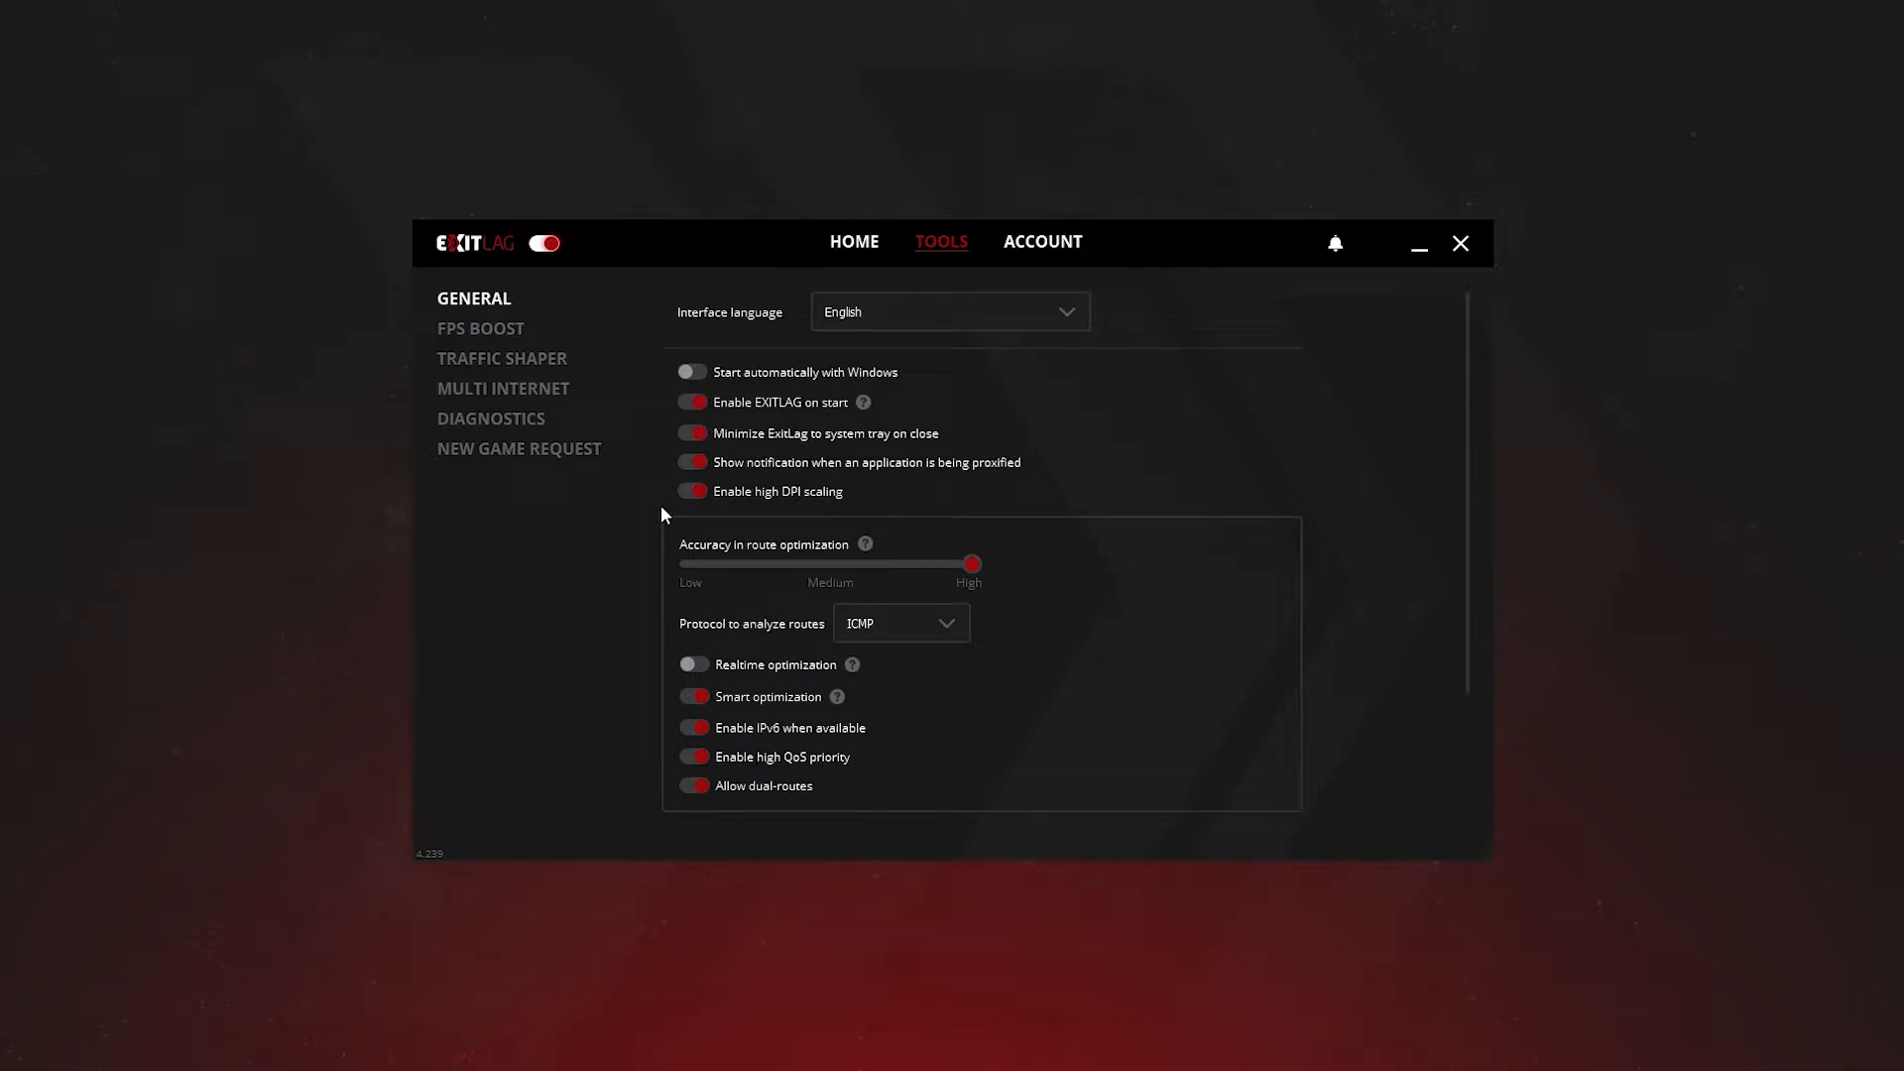
{"action": "mouse_move", "coordinate": [1075, 329]}
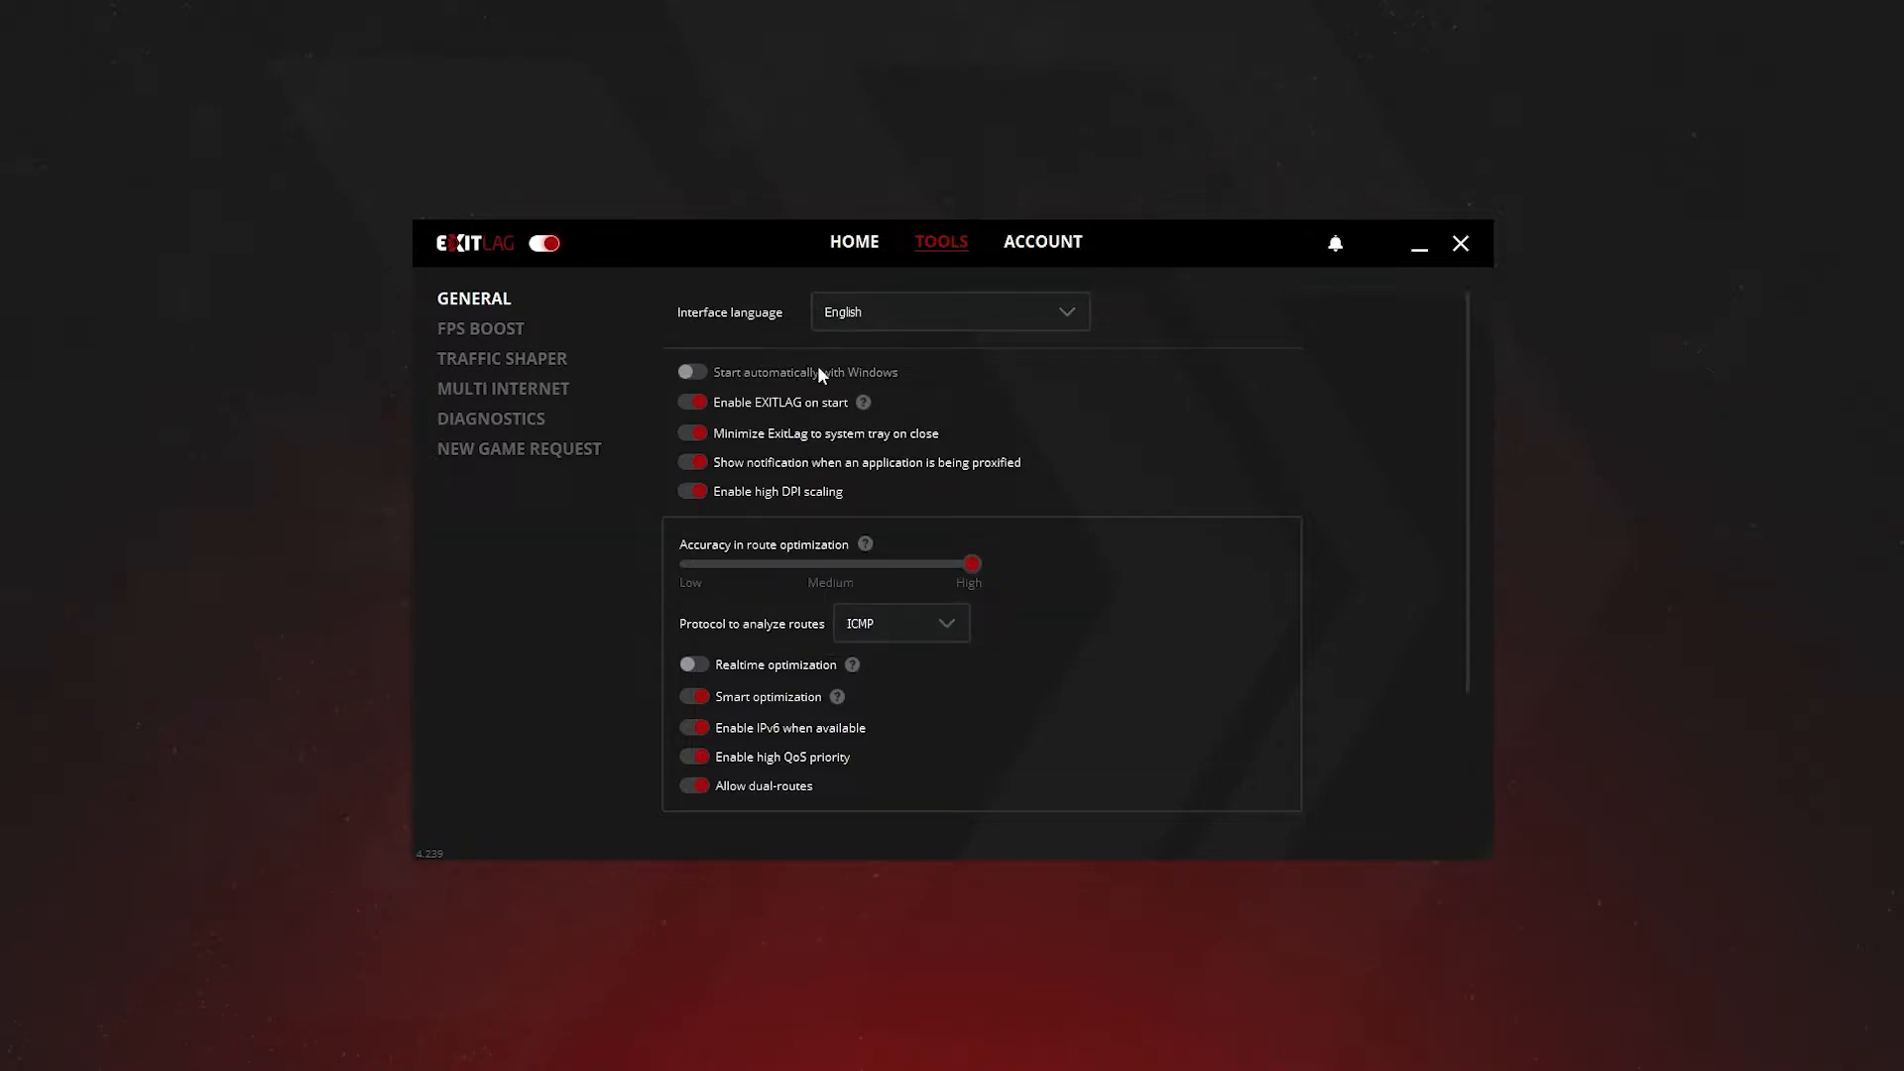
{"action": "mouse_move", "coordinate": [863, 402]}
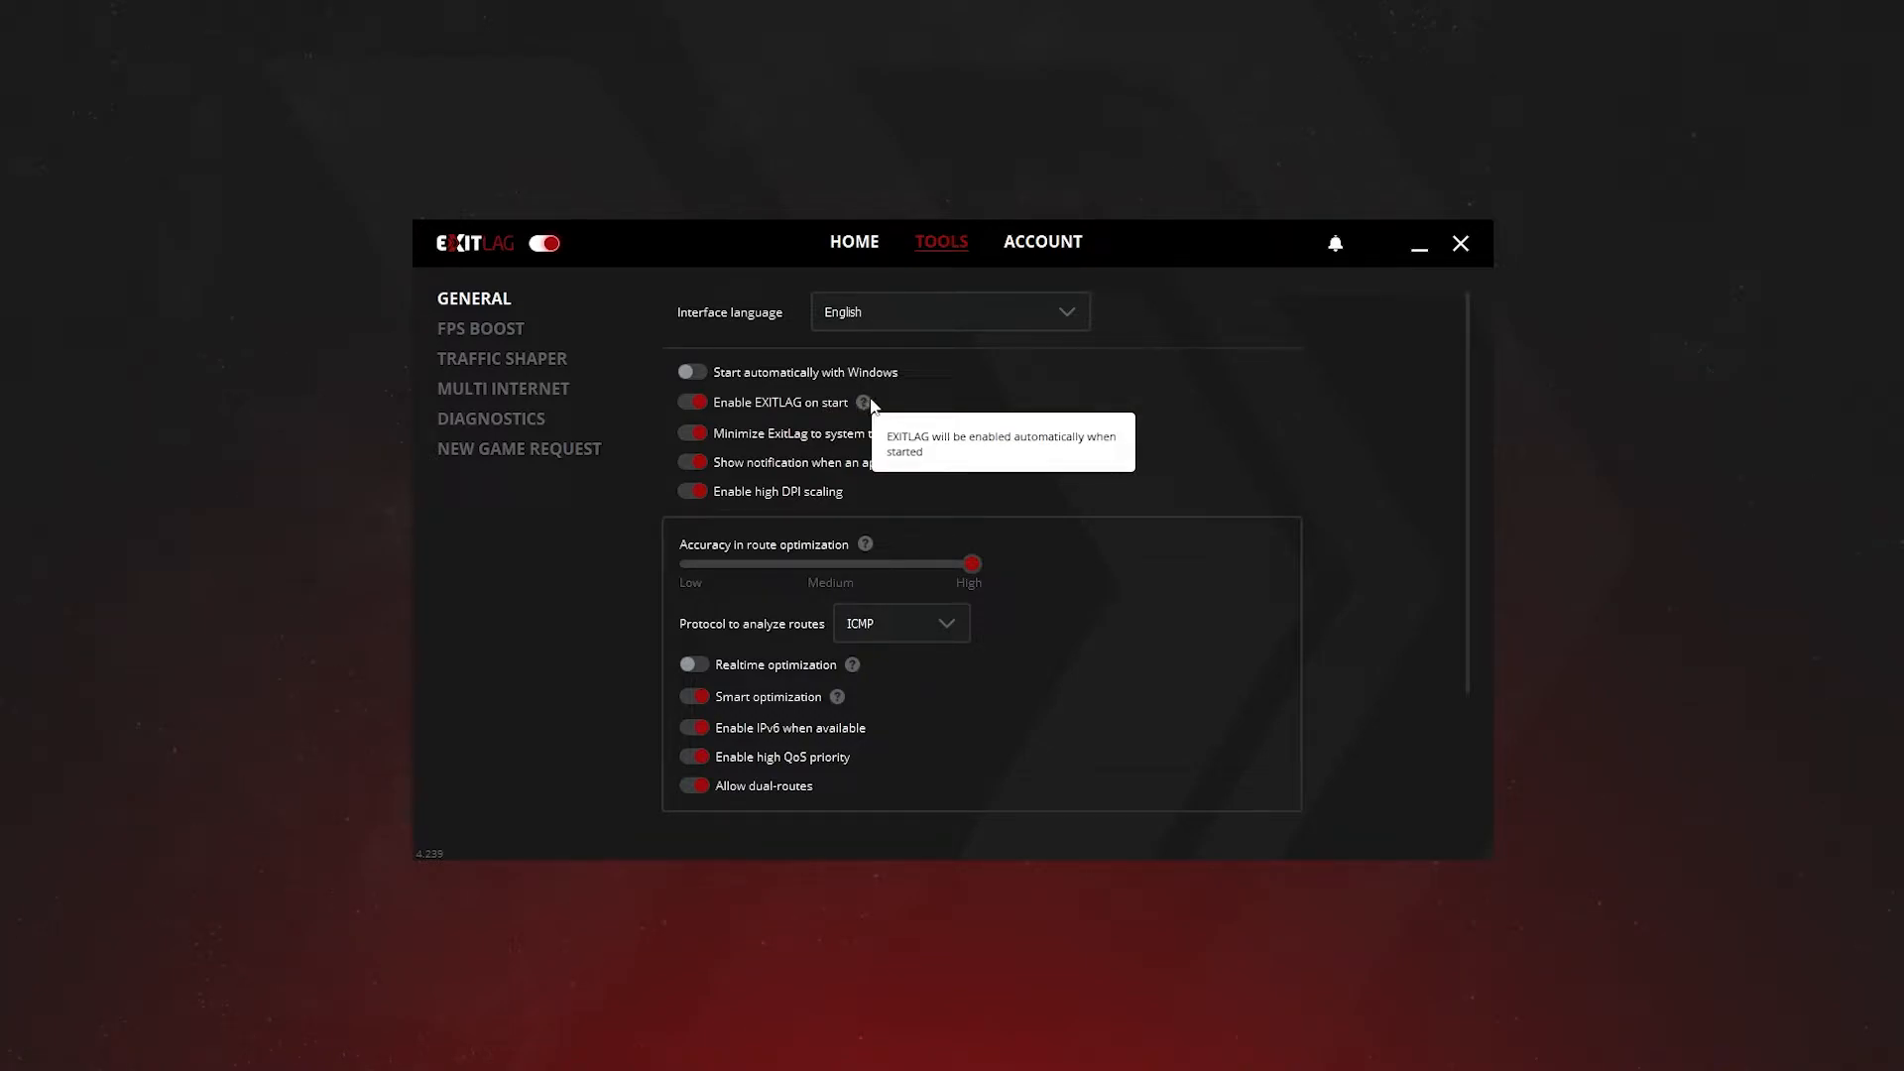
{"action": "mouse_move", "coordinate": [780, 450]}
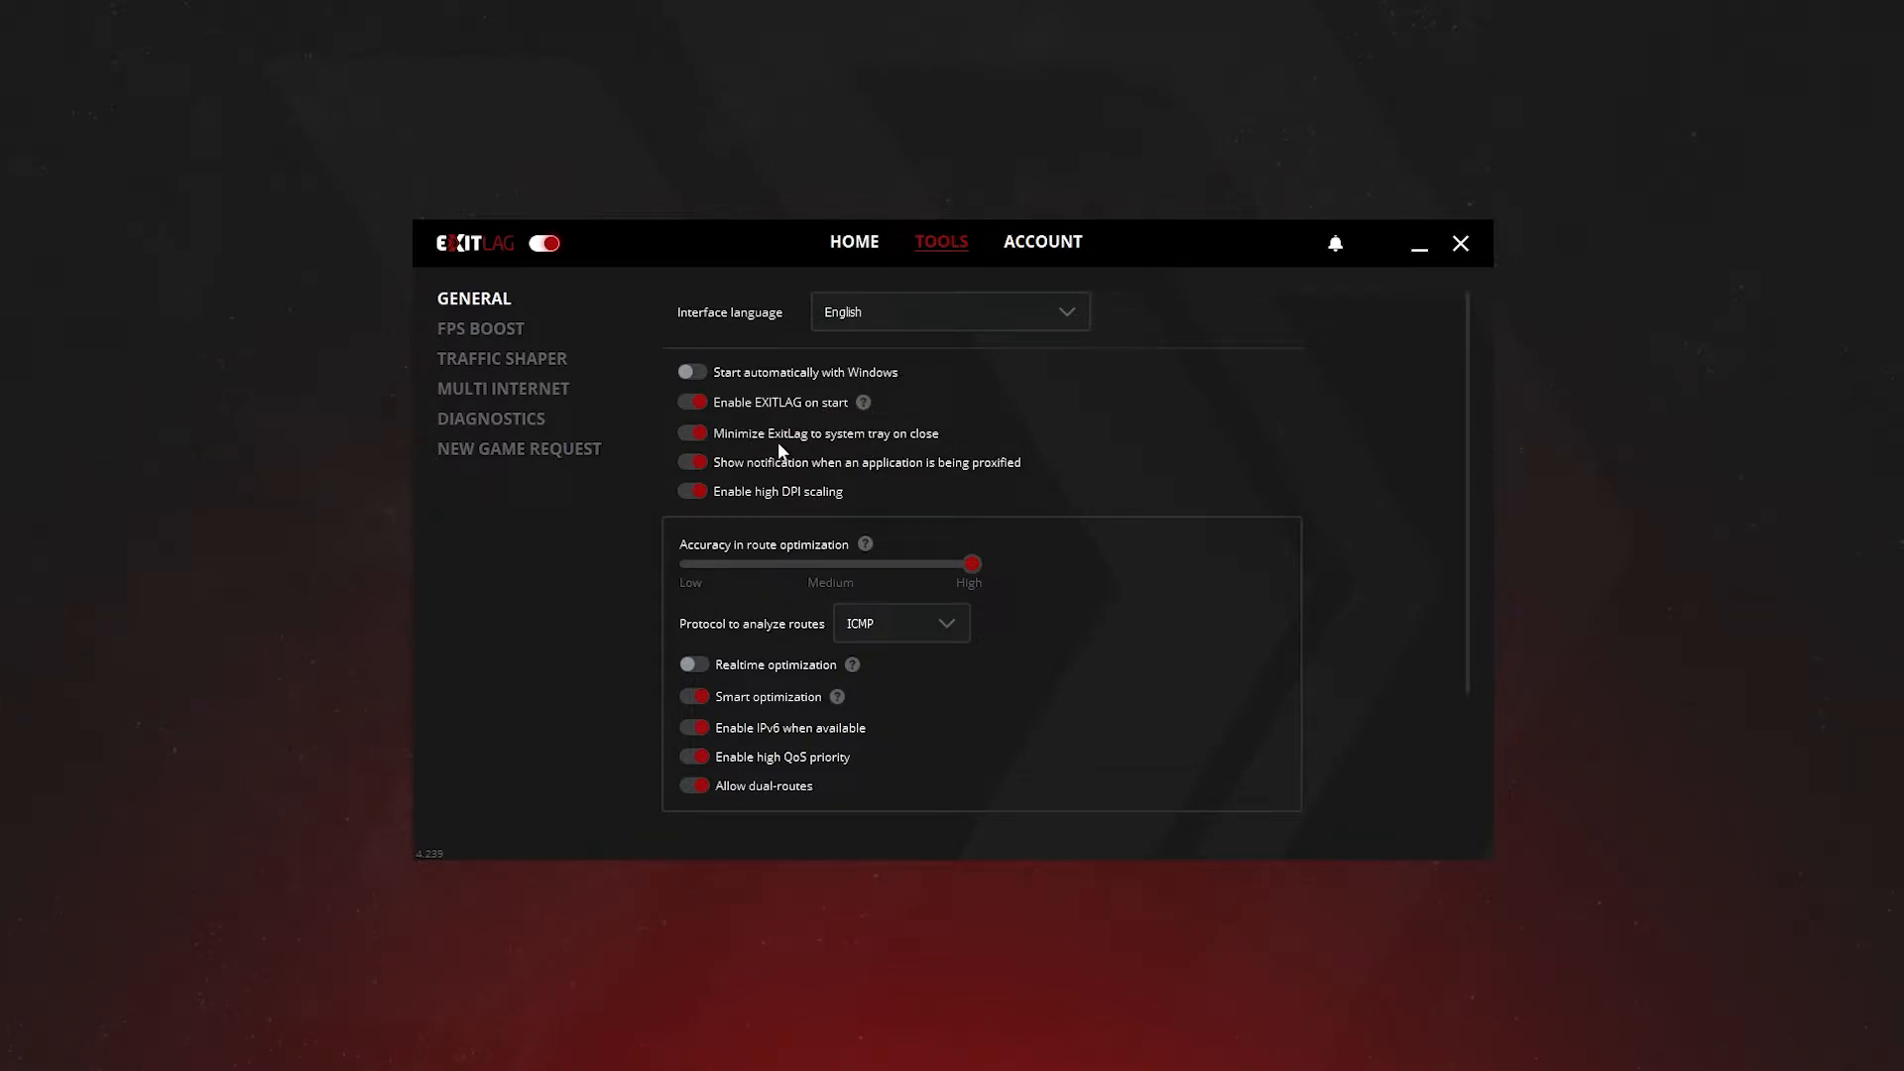
{"action": "mouse_move", "coordinate": [950, 446]}
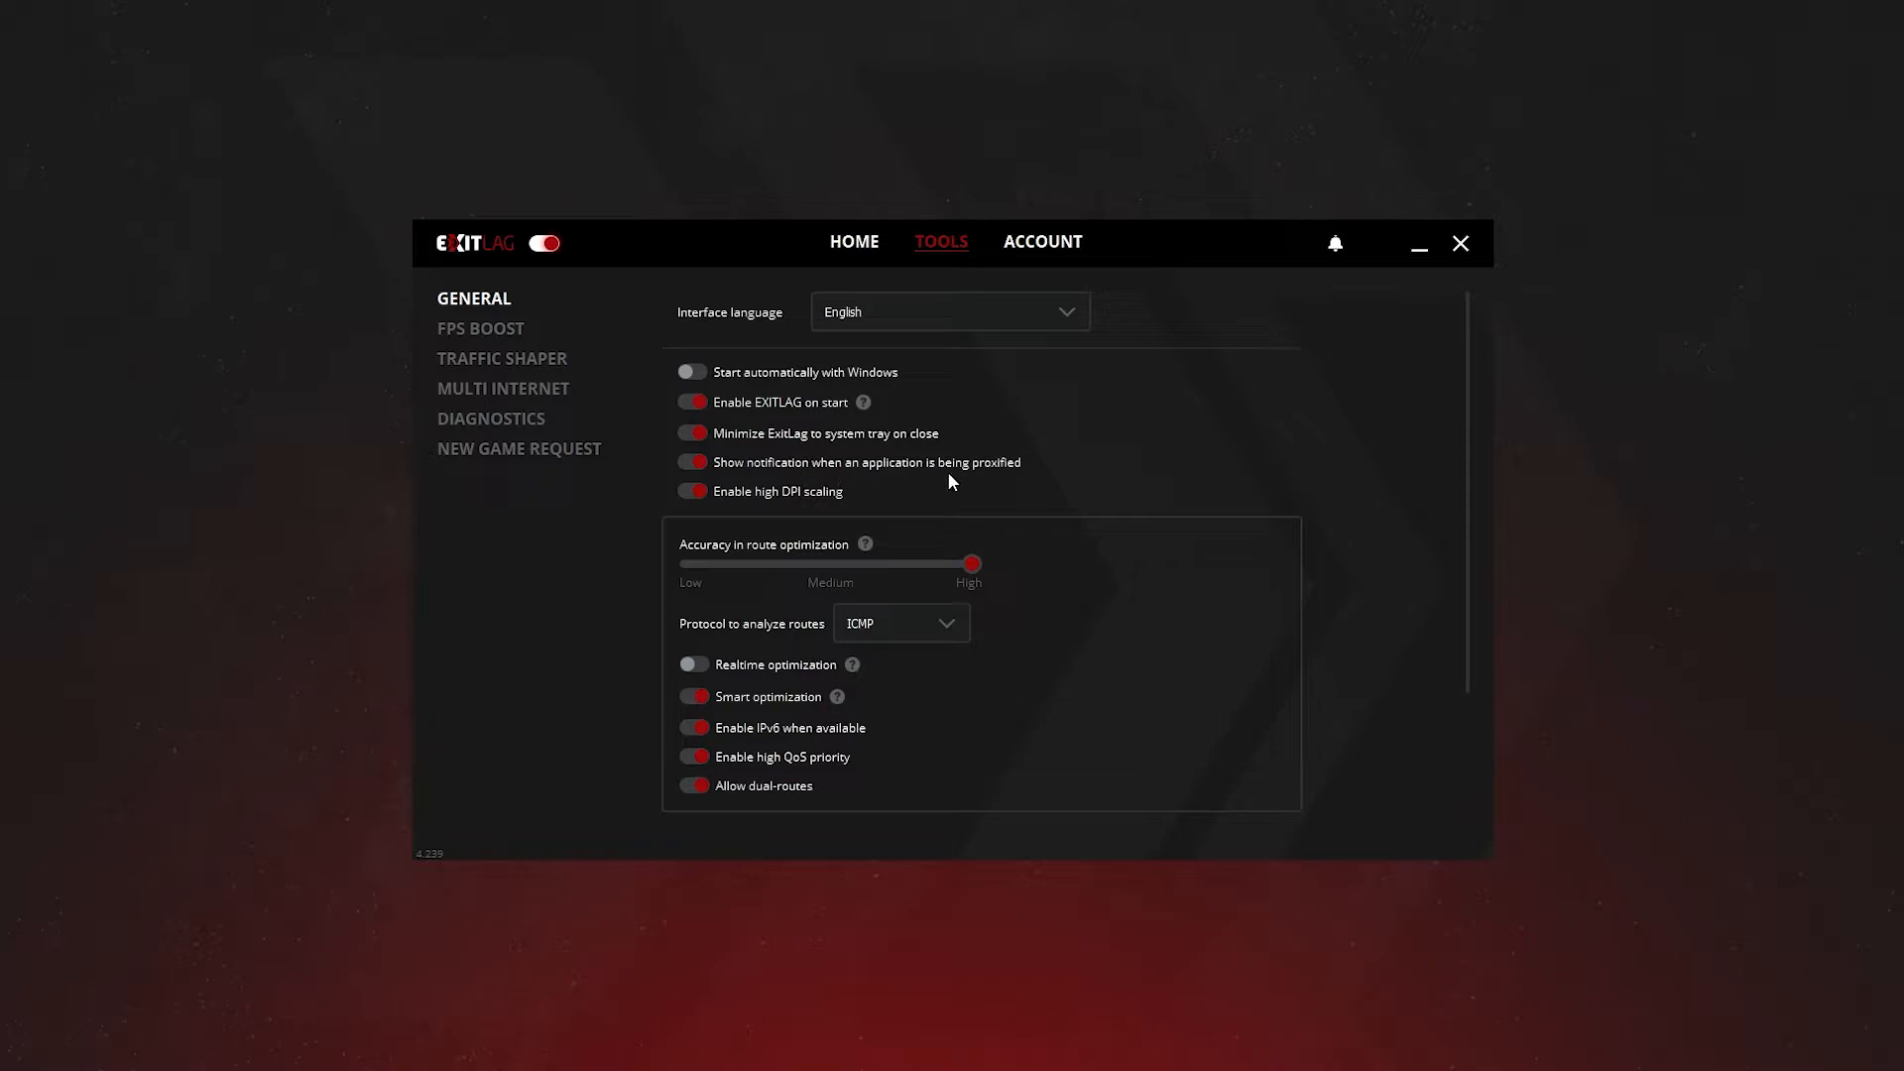
{"action": "mouse_move", "coordinate": [899, 508]}
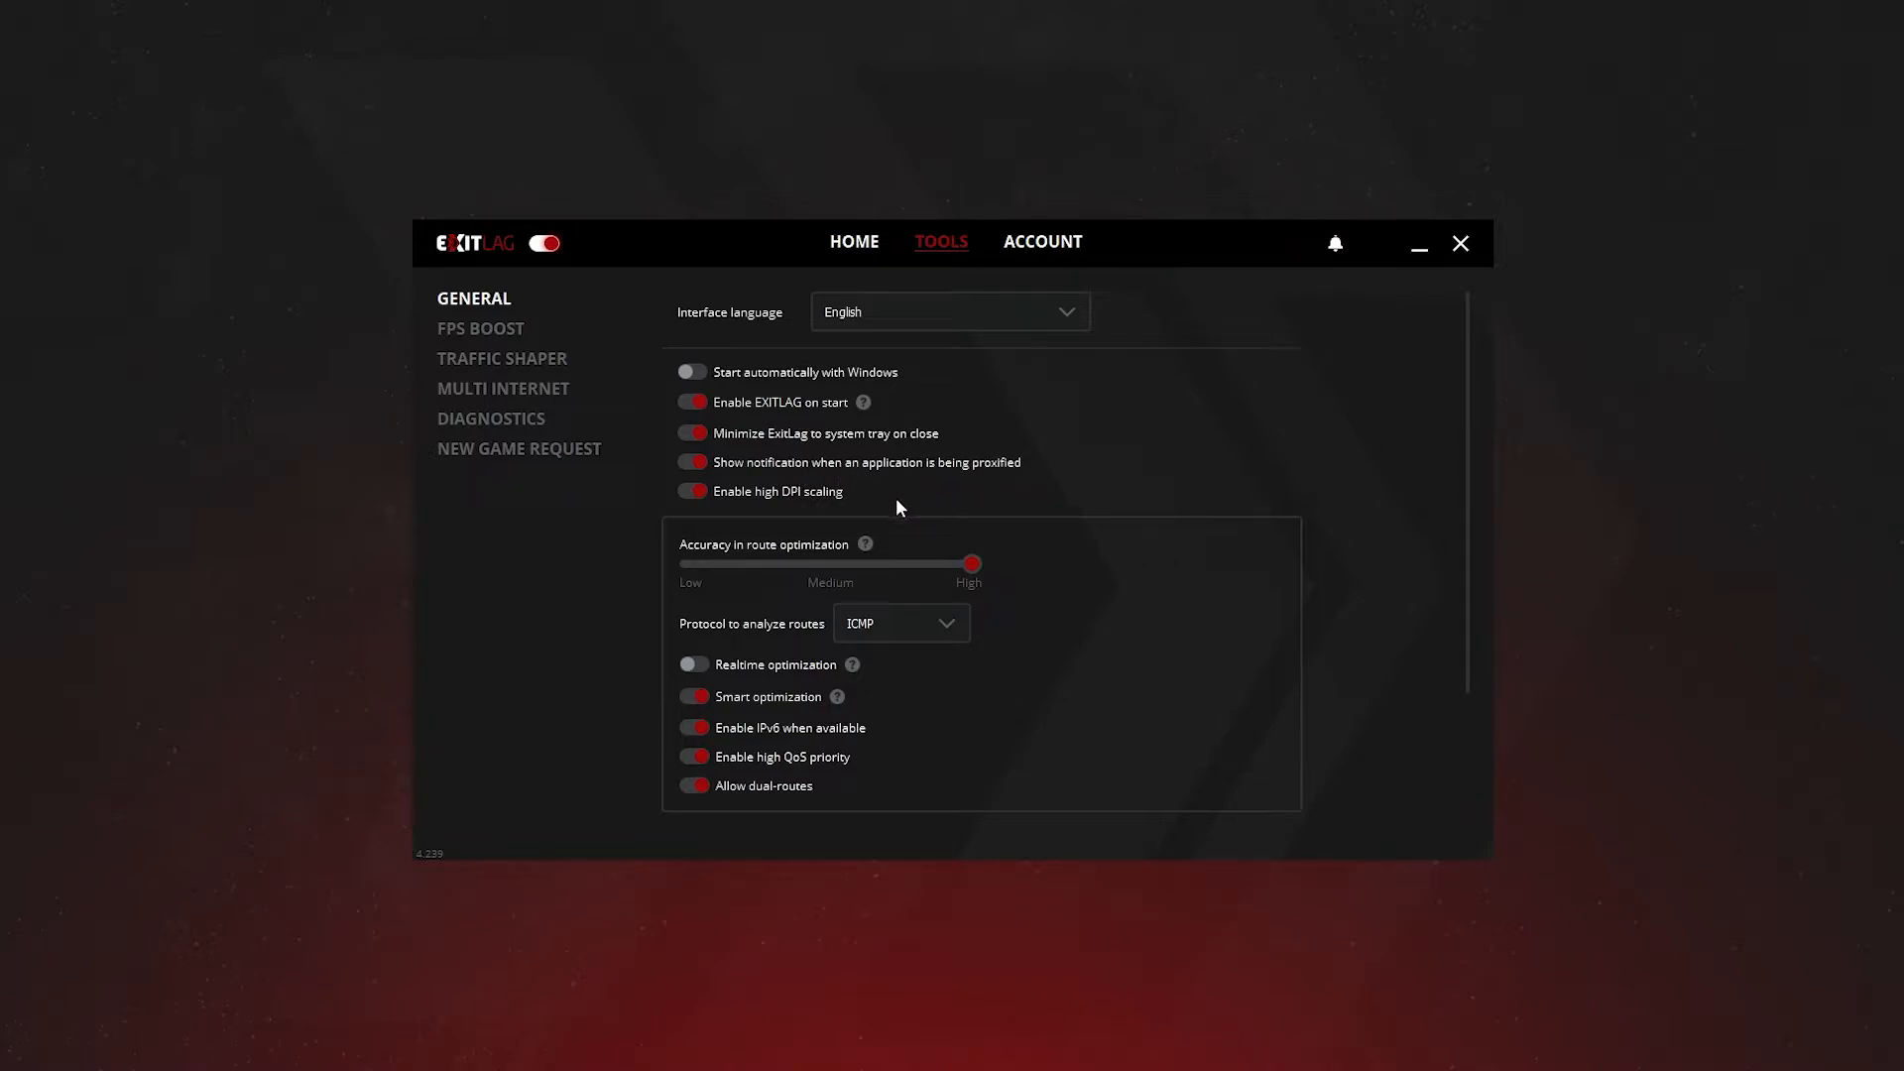
{"action": "mouse_move", "coordinate": [1164, 526]}
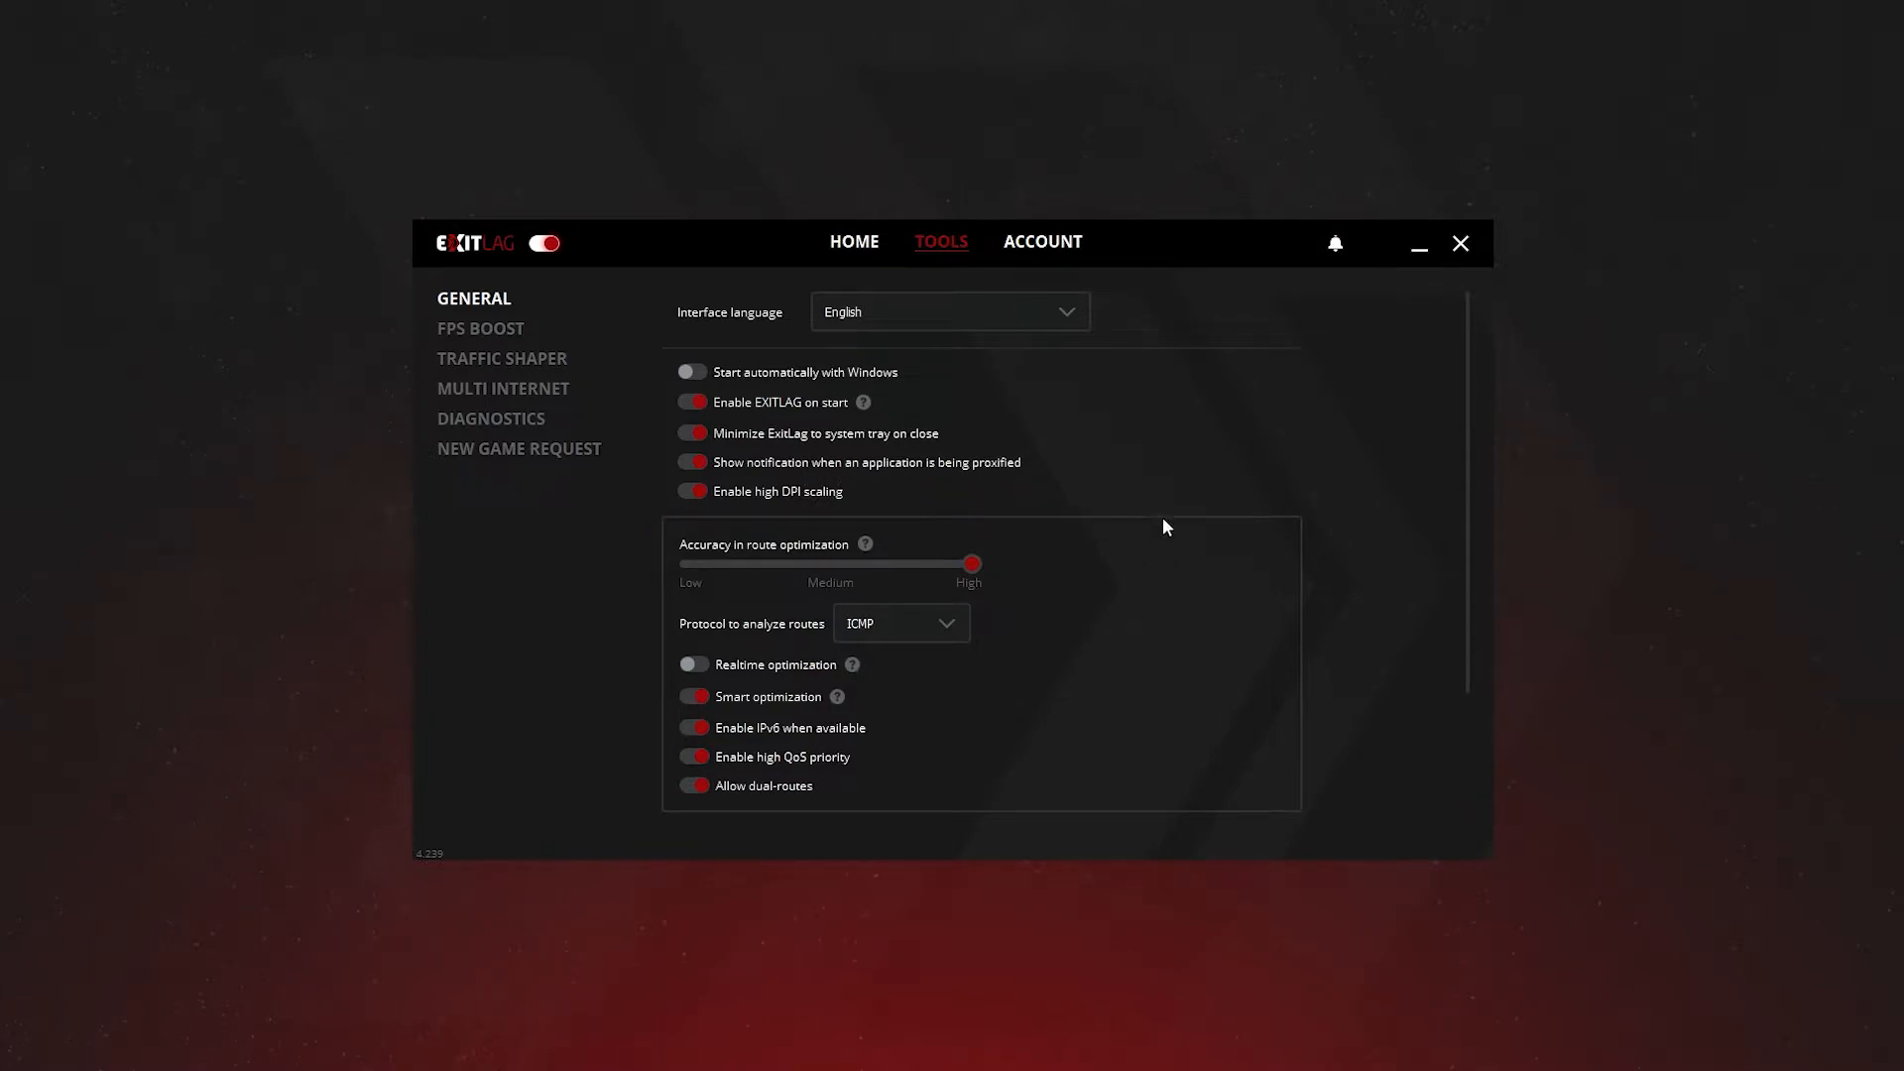
Scroll down to the hotkeys and Restore Original Configuration button, reviewing route optimization options
{"action": "scroll", "scroll_direction": "down", "scroll_amount": 3}
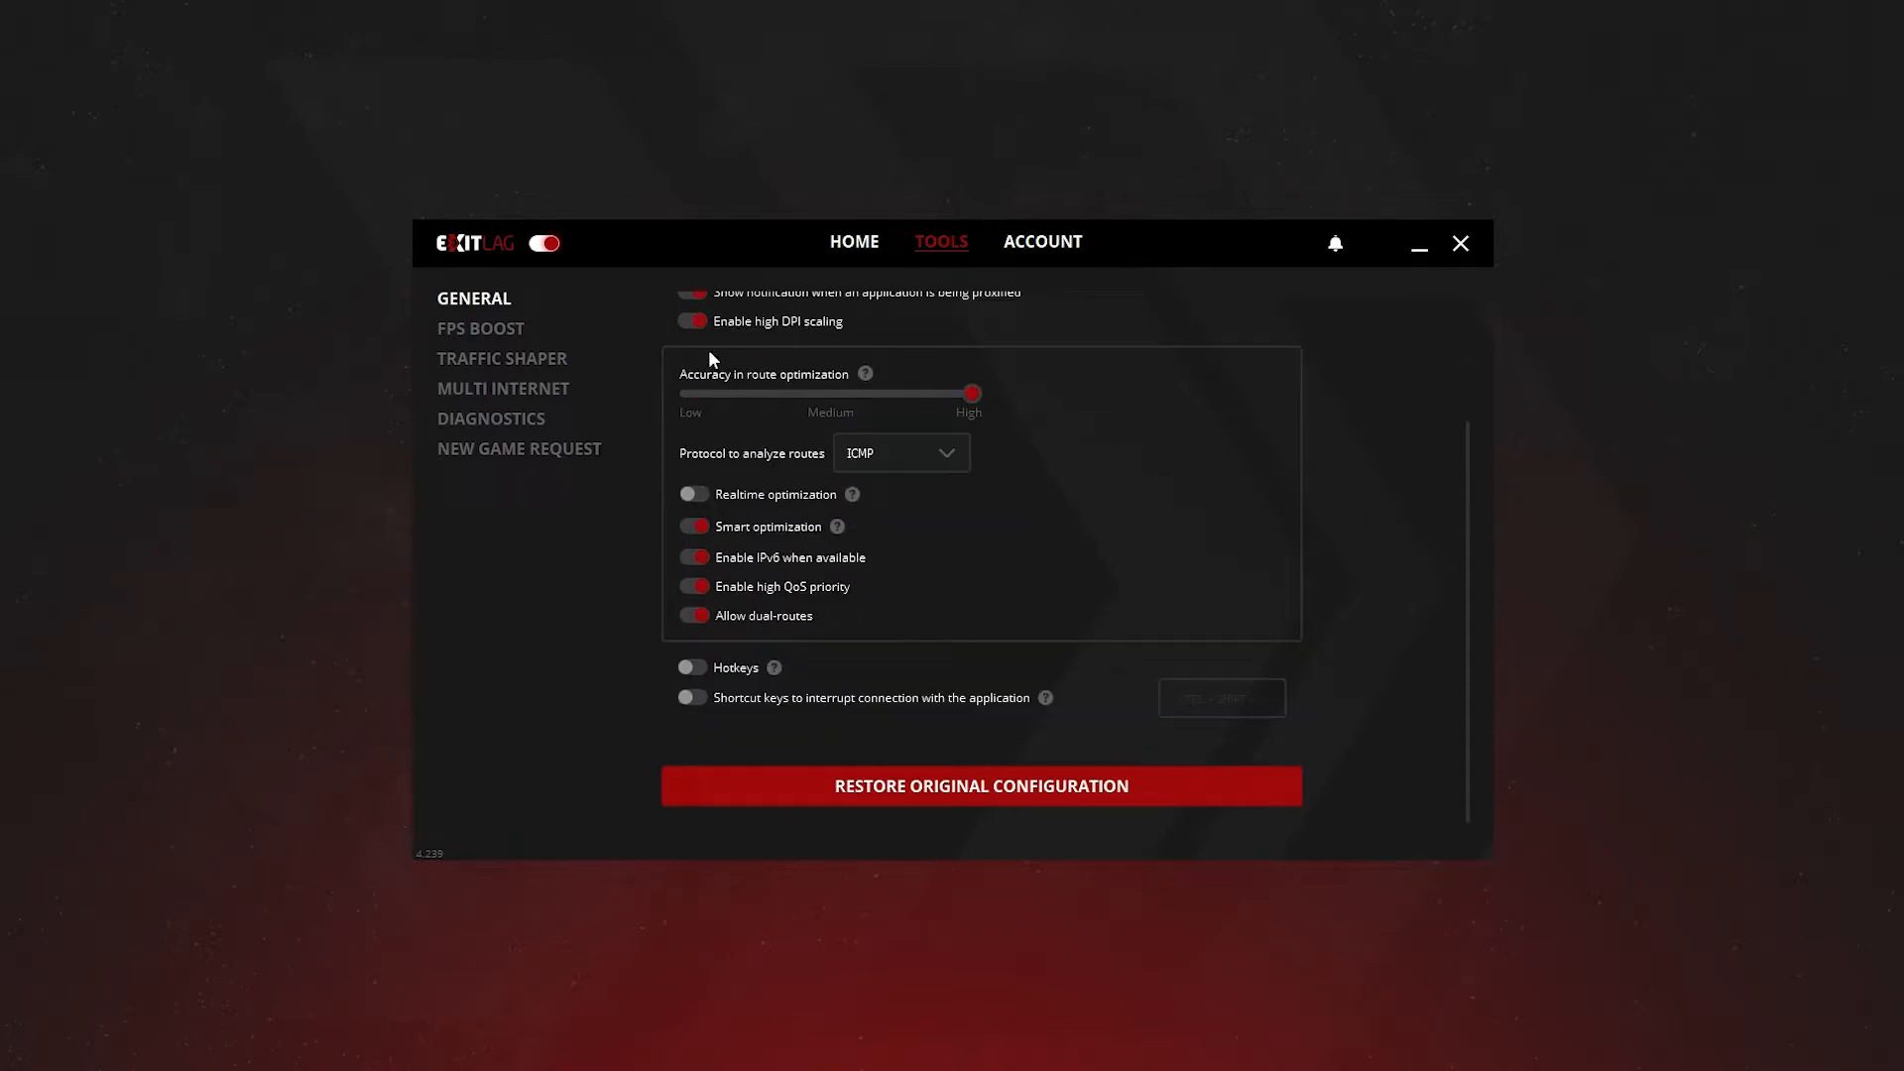
{"action": "mouse_move", "coordinate": [1020, 429]}
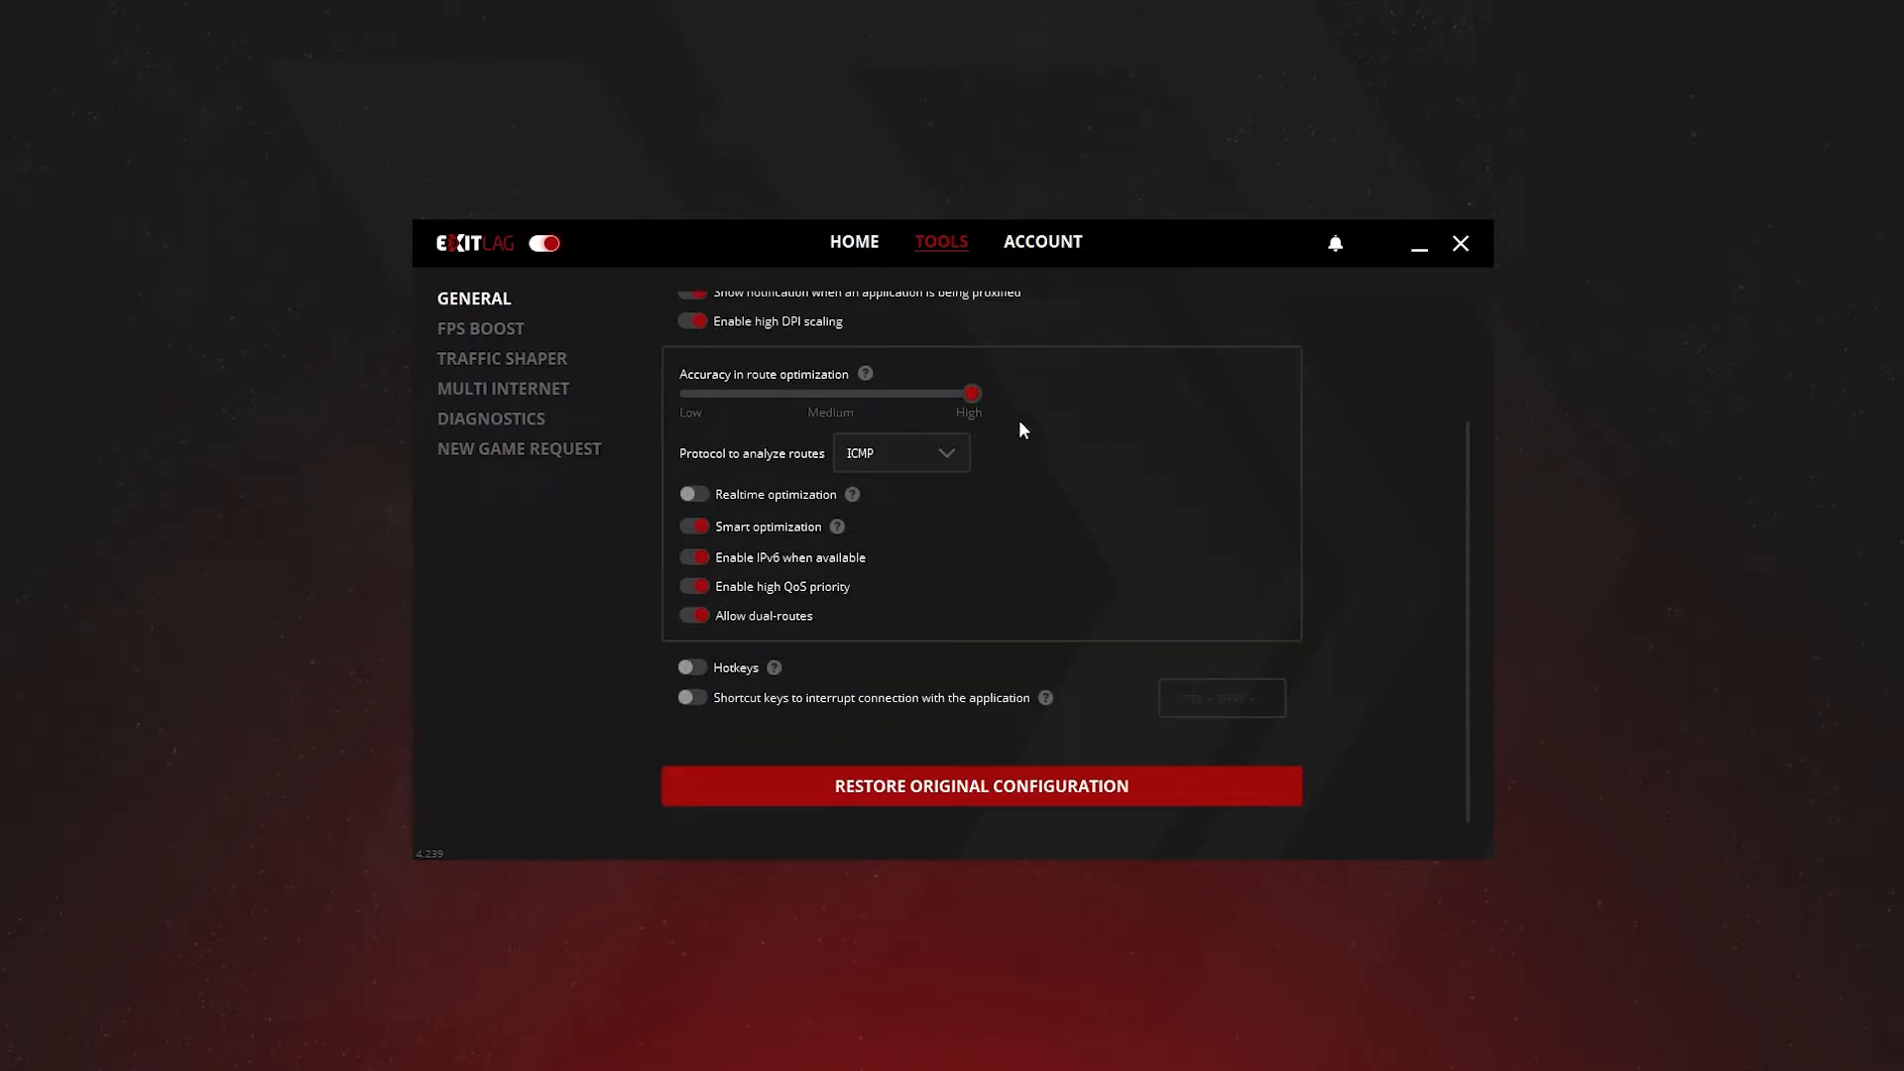
{"action": "mouse_move", "coordinate": [864, 373]}
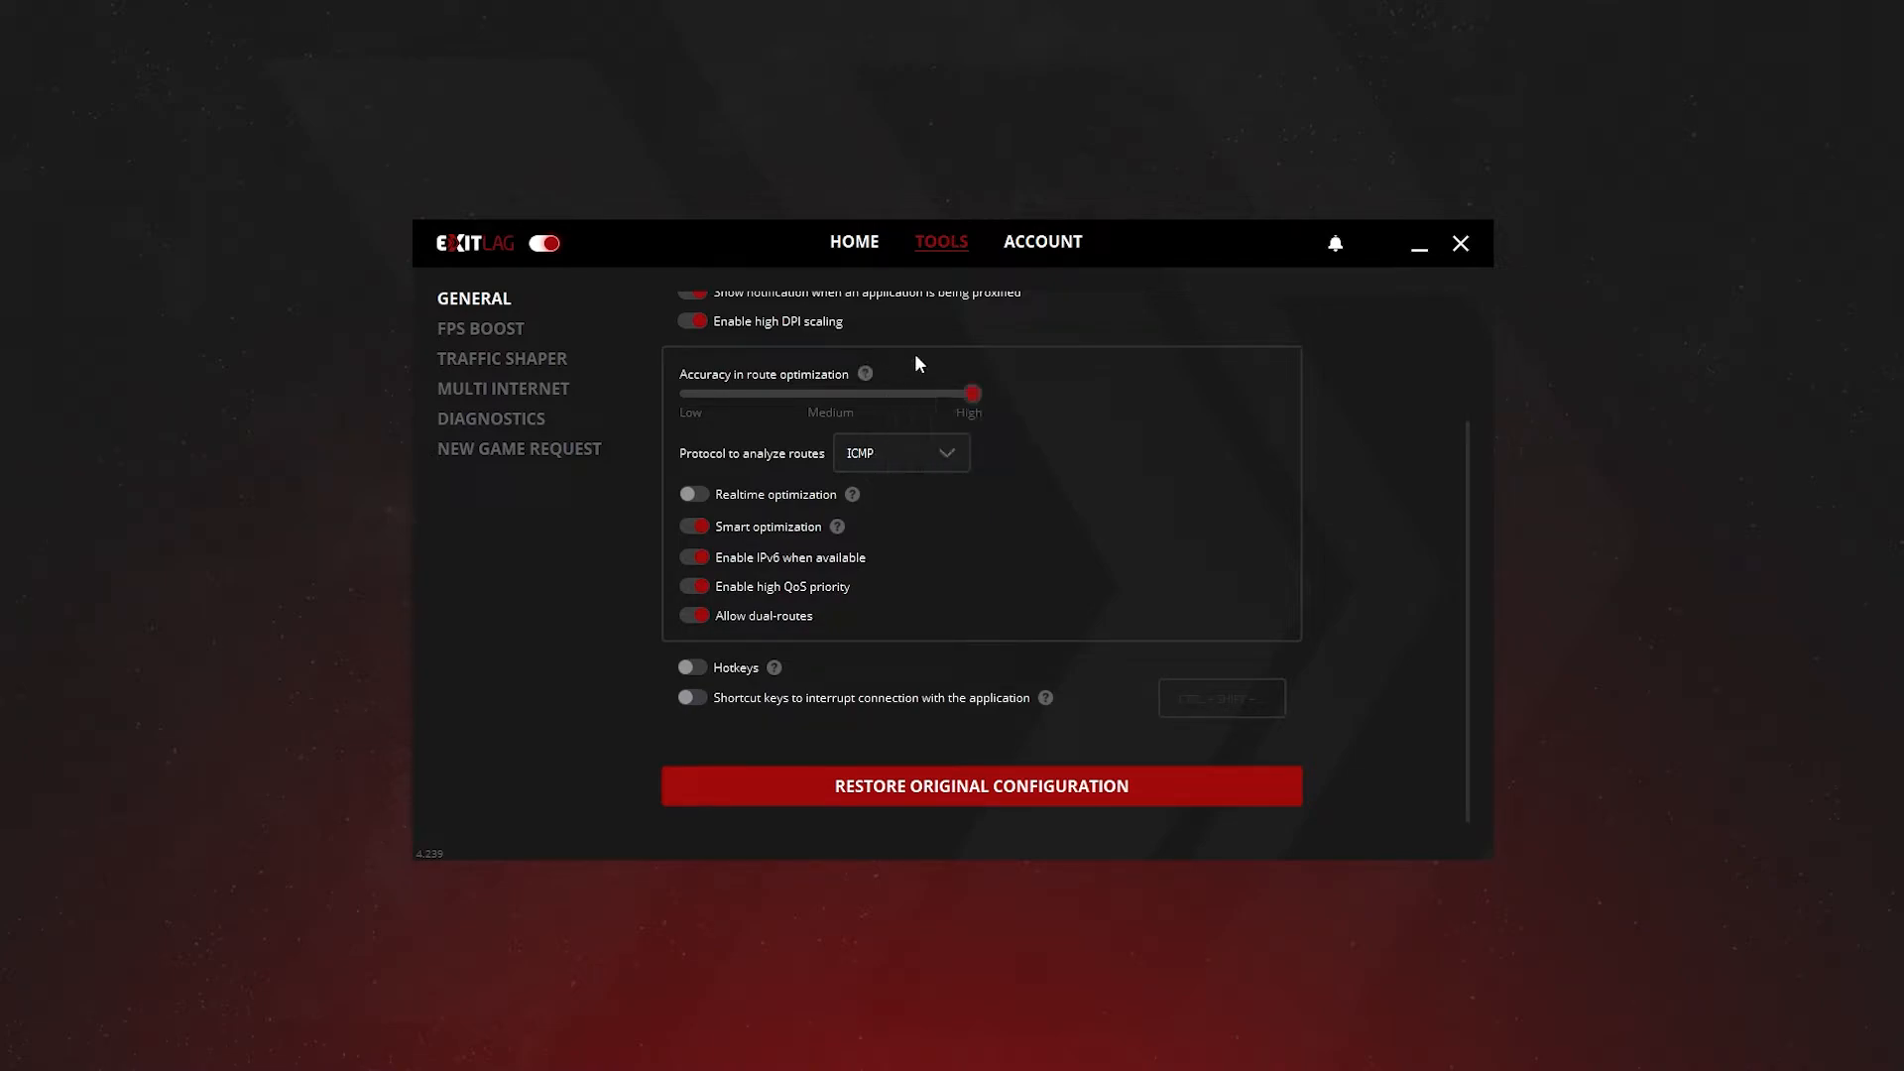
{"action": "left_click", "coordinate": [901, 452]}
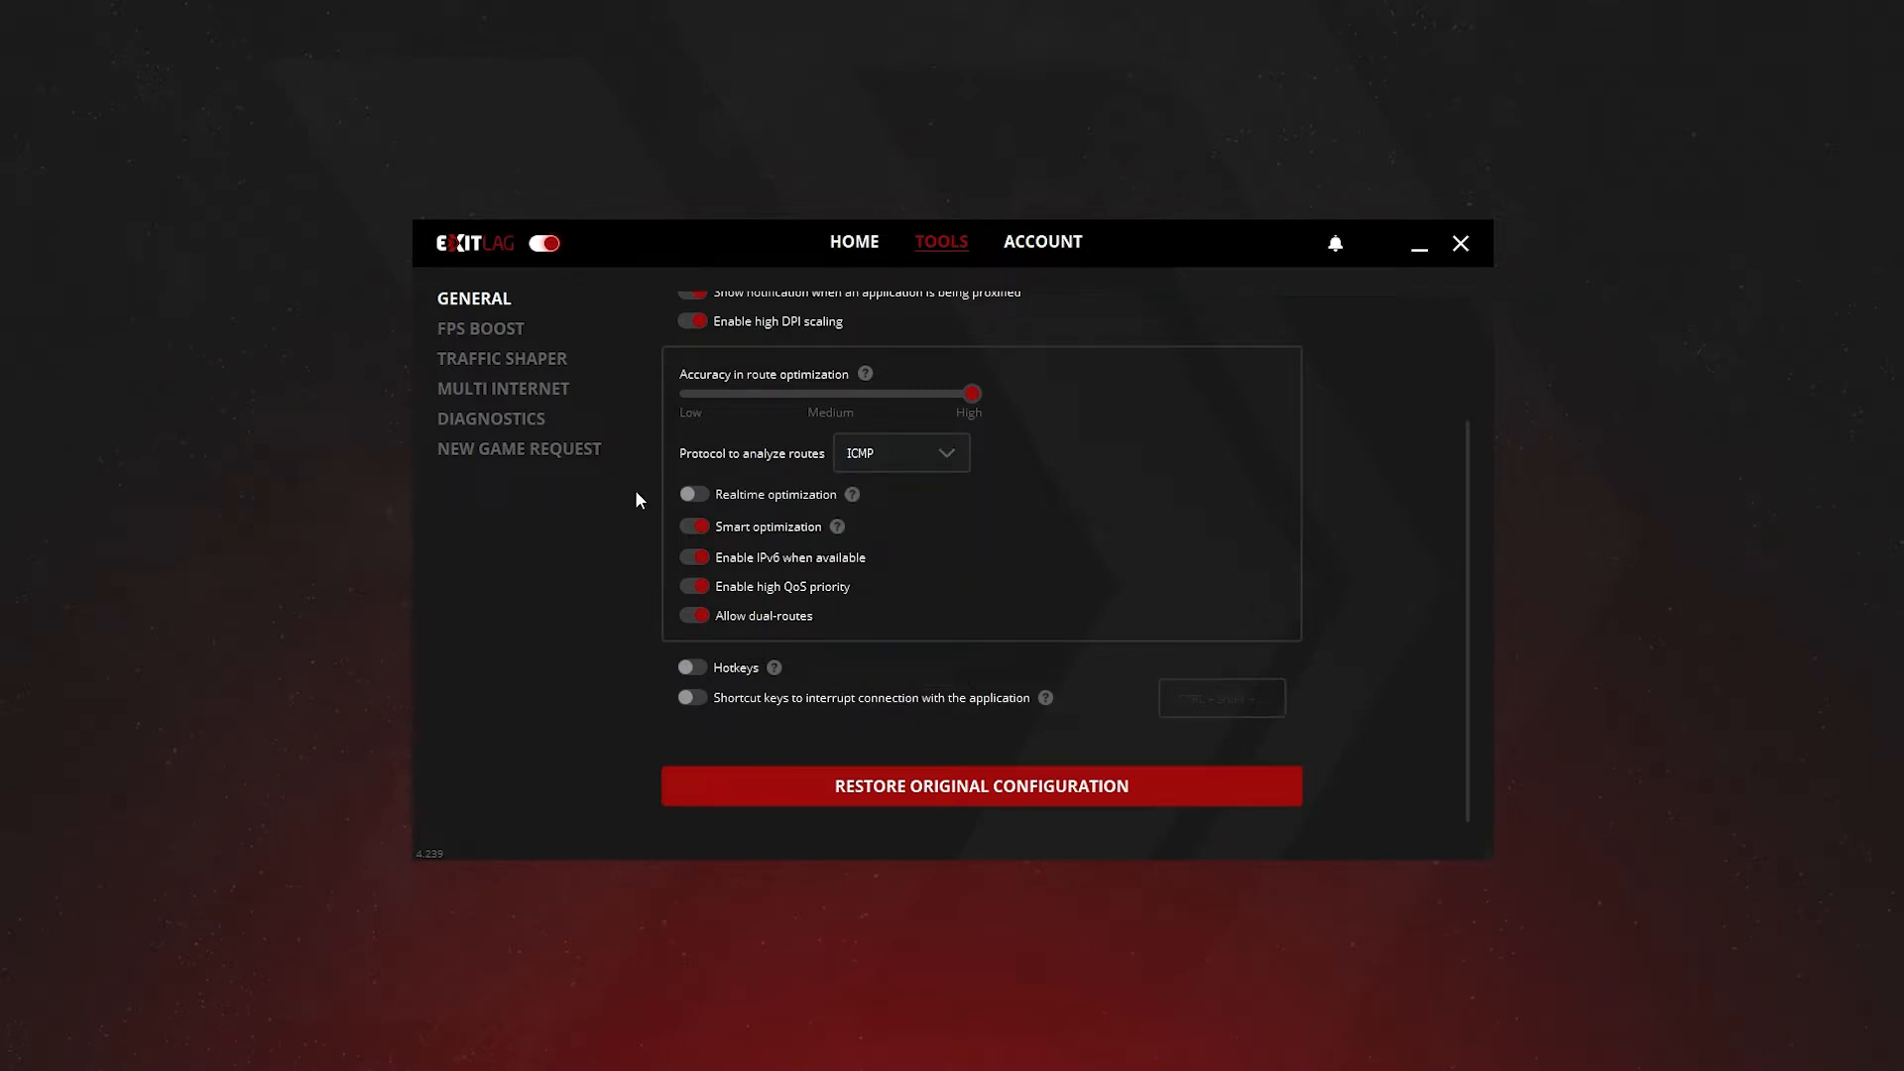
{"action": "mouse_move", "coordinate": [851, 494]}
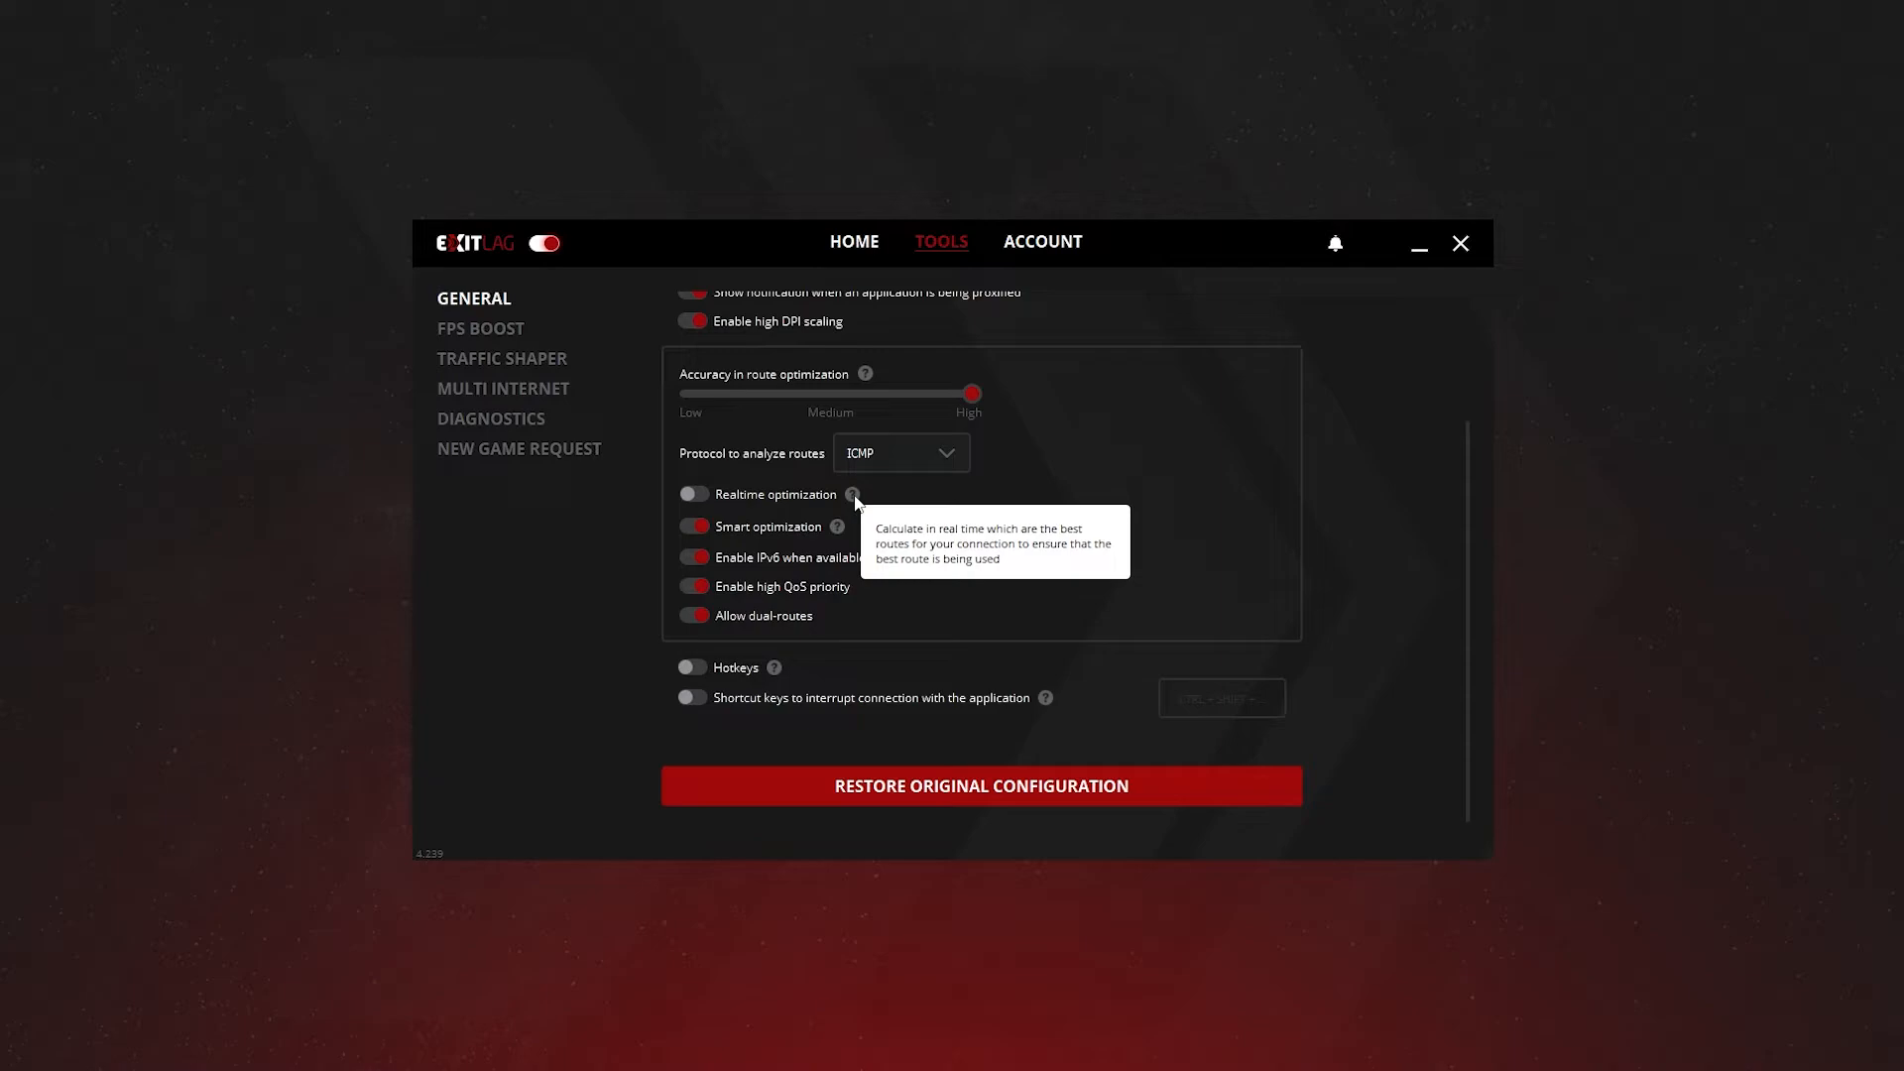
{"action": "mouse_move", "coordinate": [696, 551]}
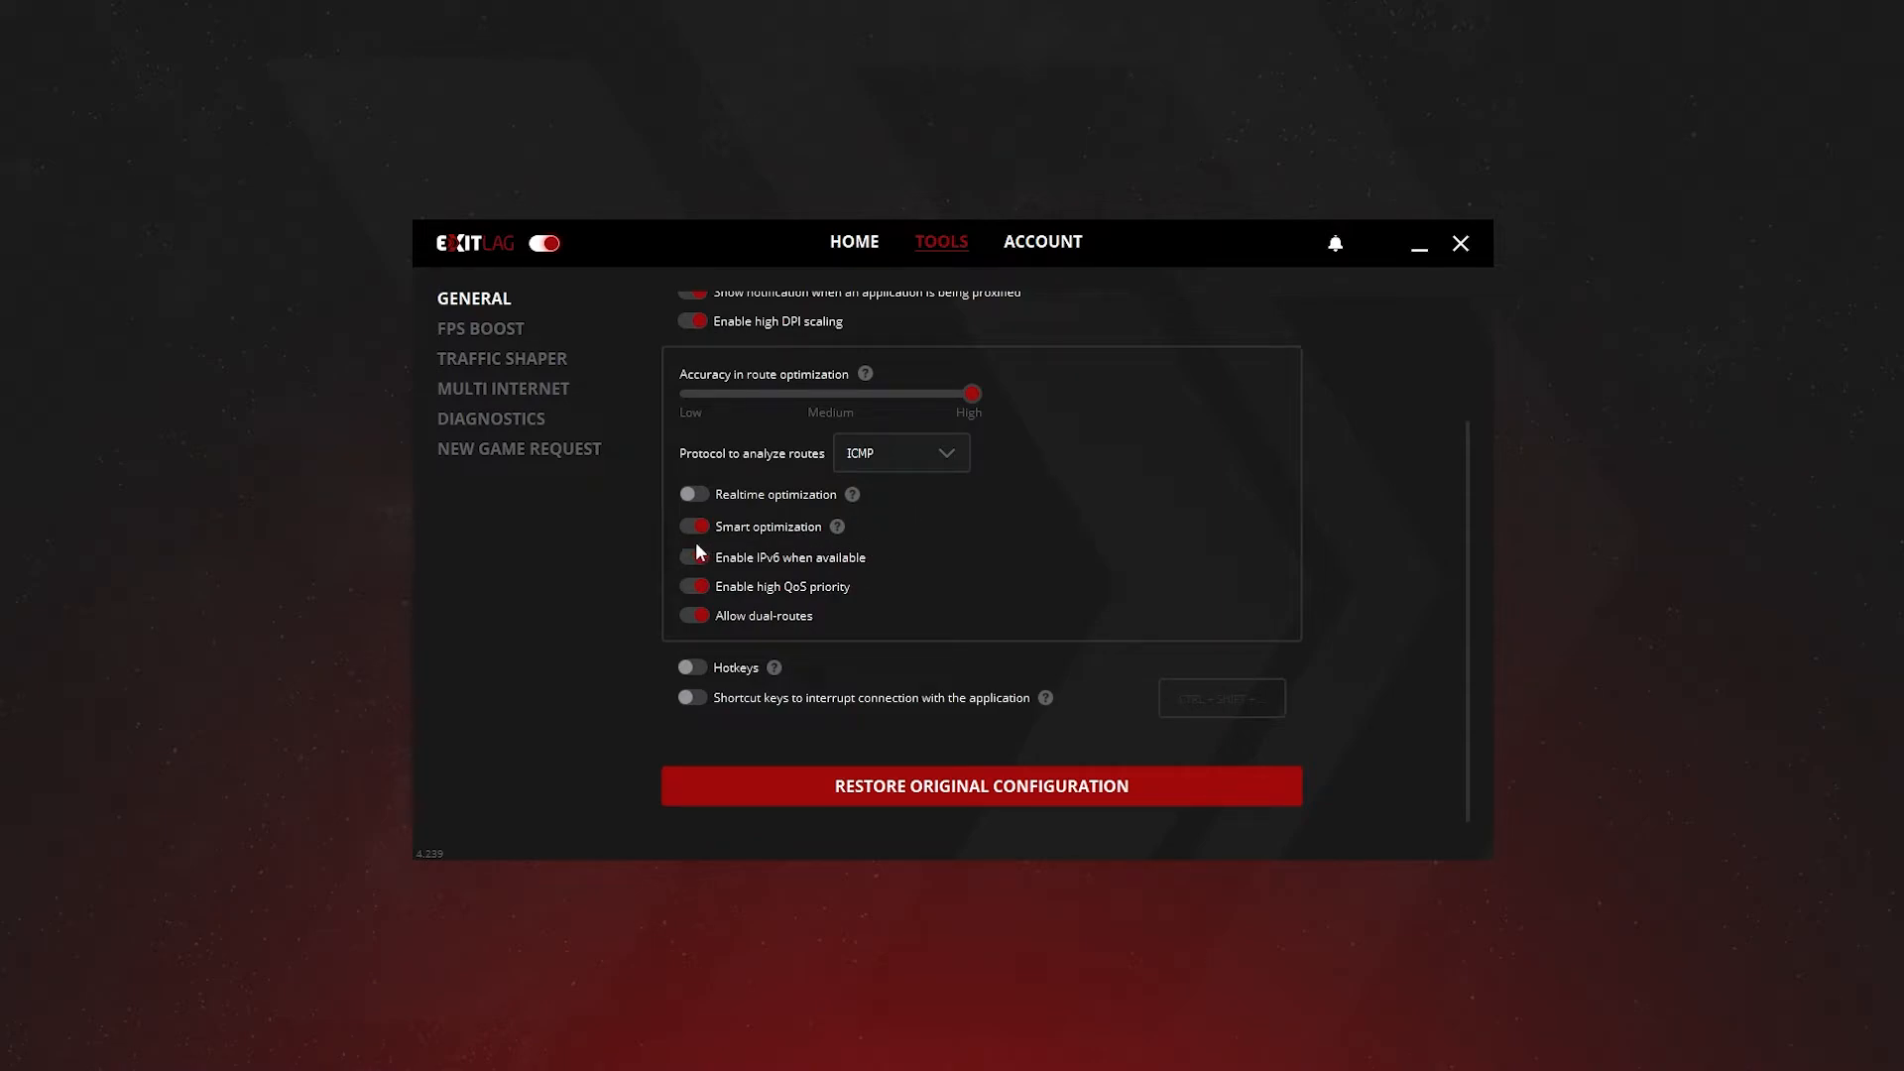
{"action": "left_click", "coordinate": [692, 557]}
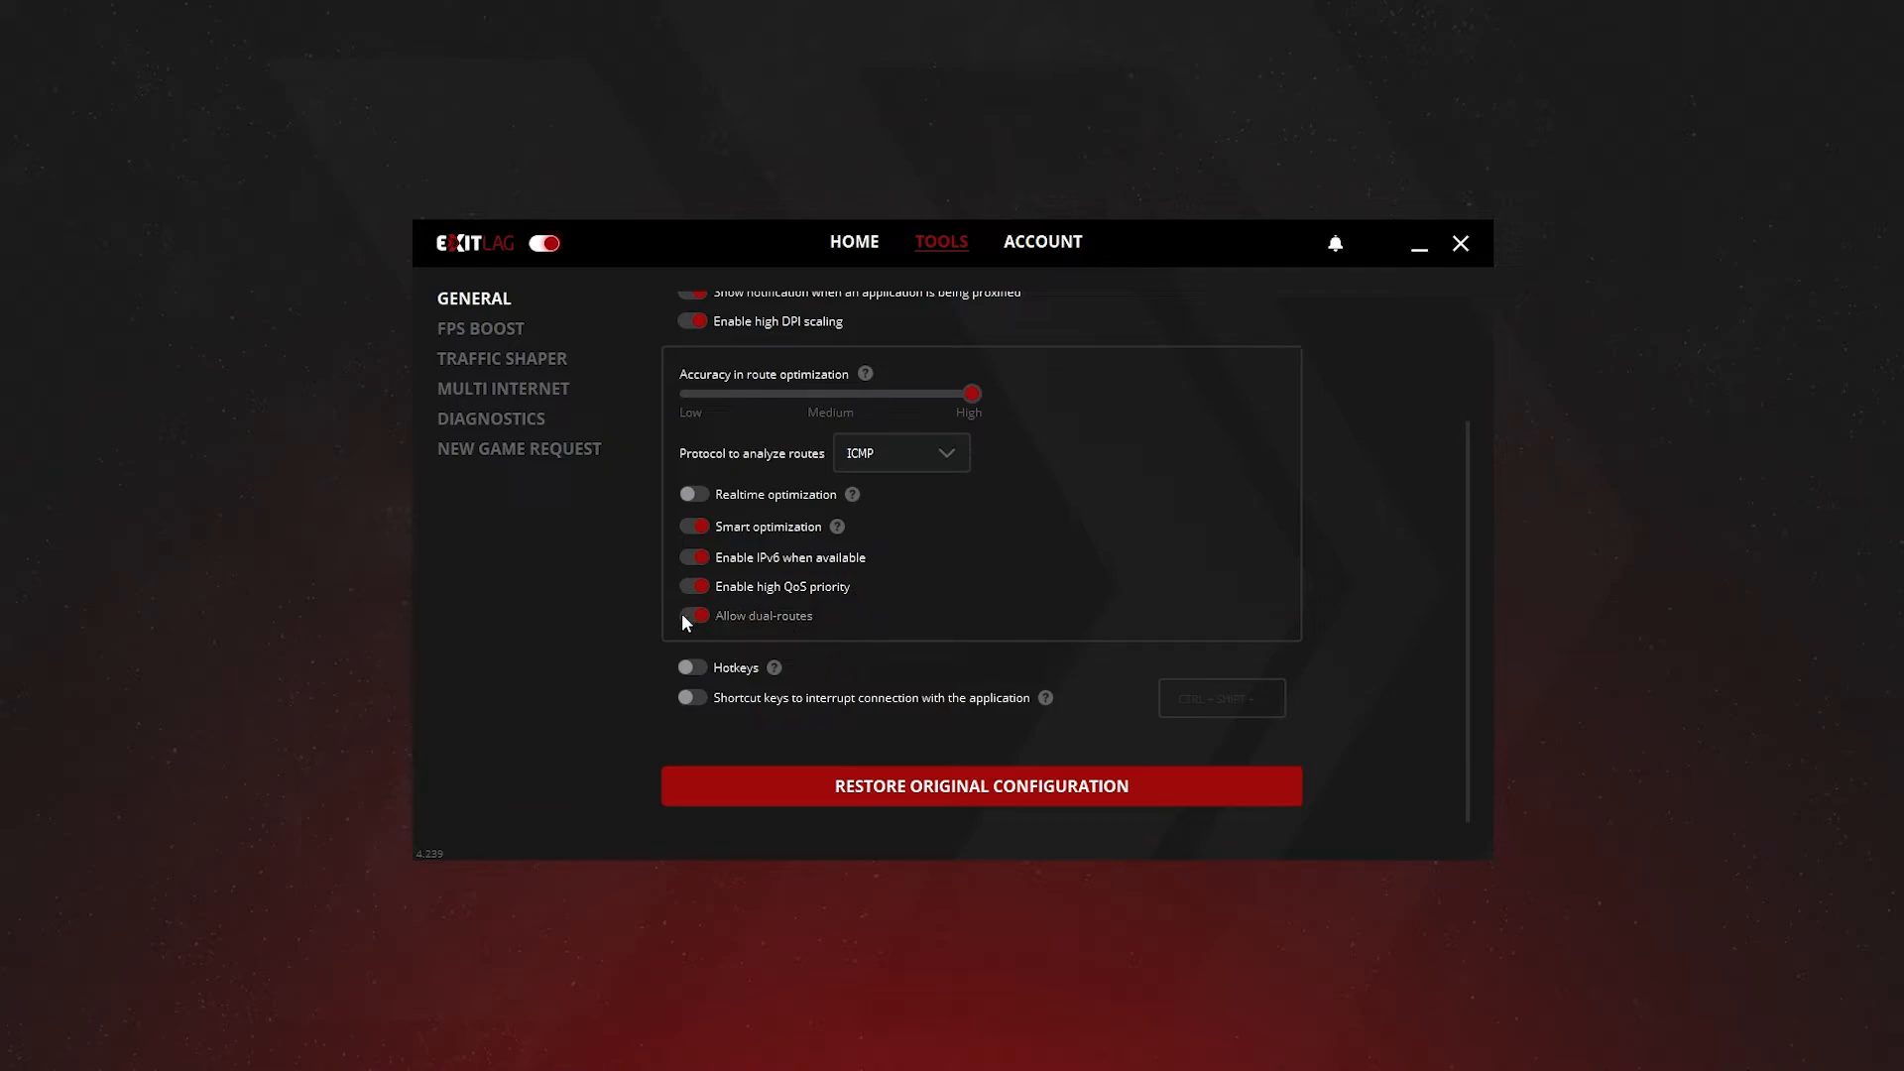
{"action": "left_click", "coordinate": [694, 615]}
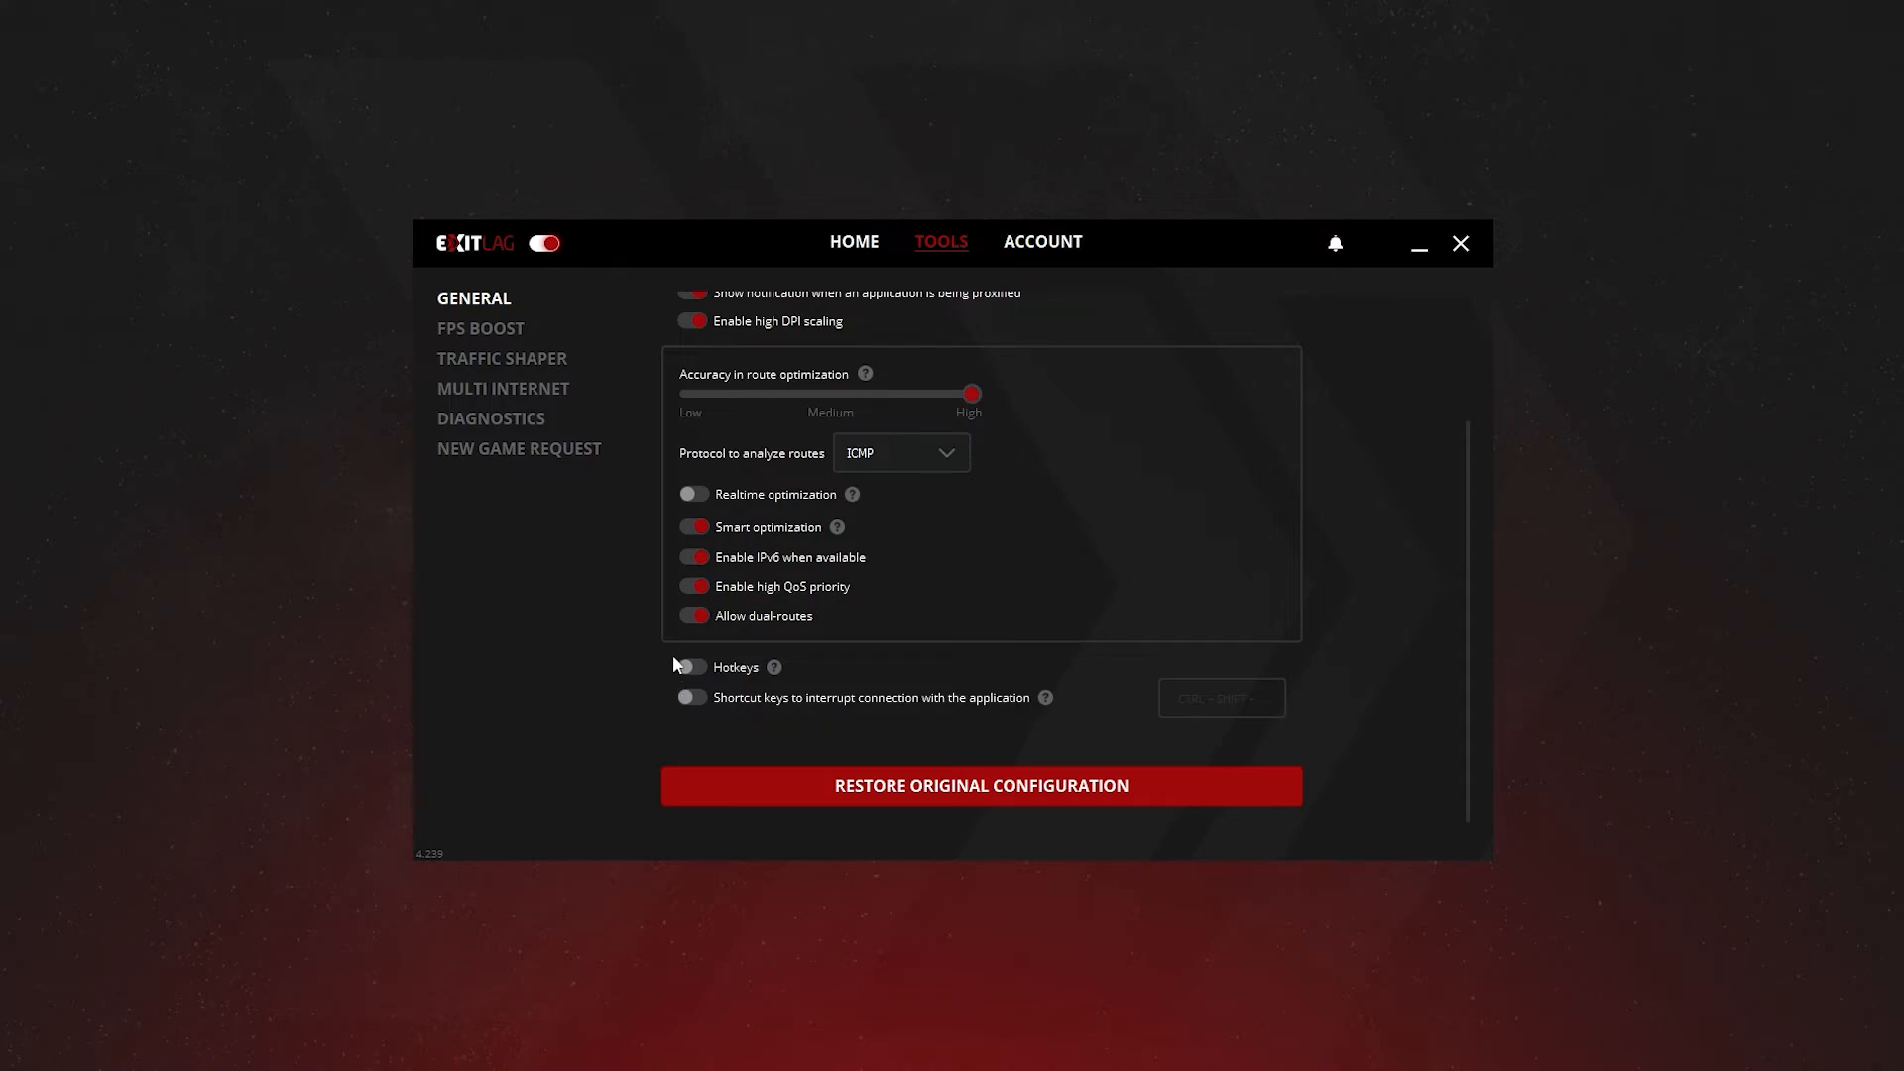
{"action": "mouse_move", "coordinate": [1043, 696]}
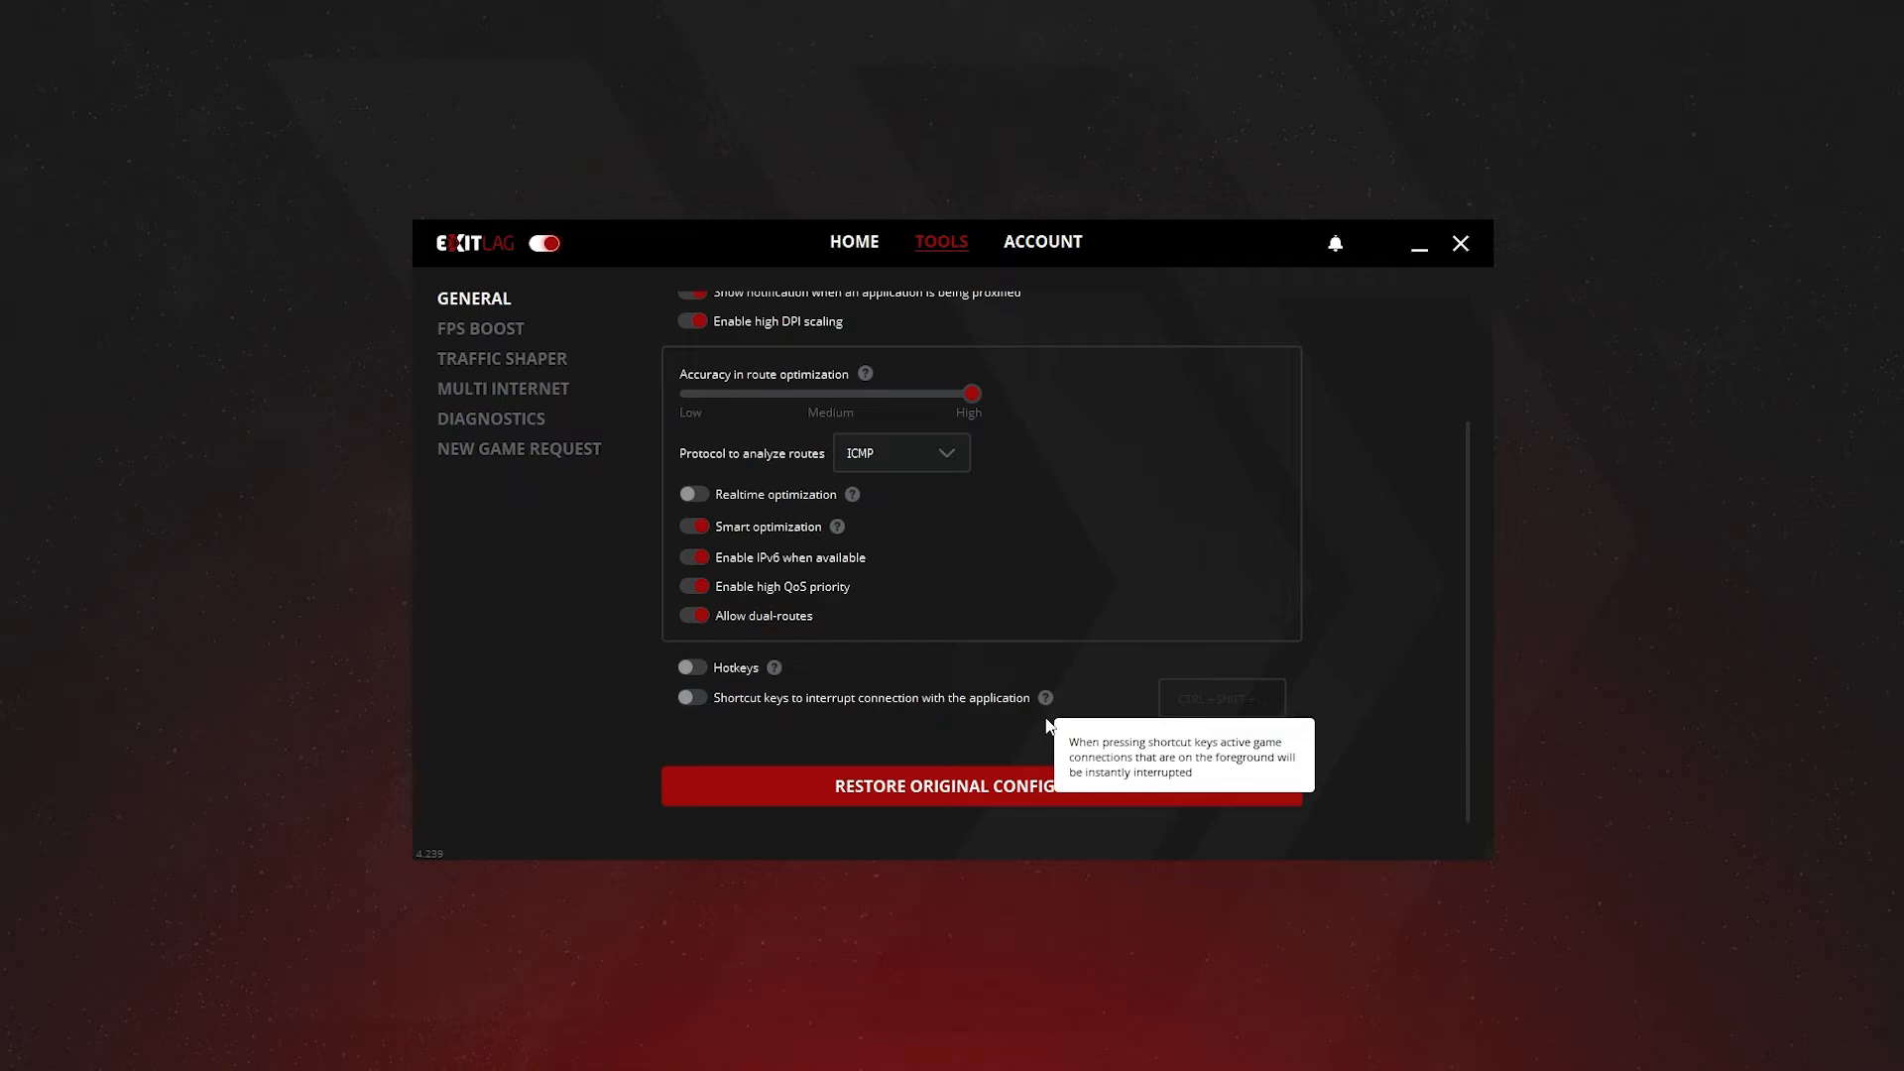
{"action": "mouse_move", "coordinate": [797, 669]}
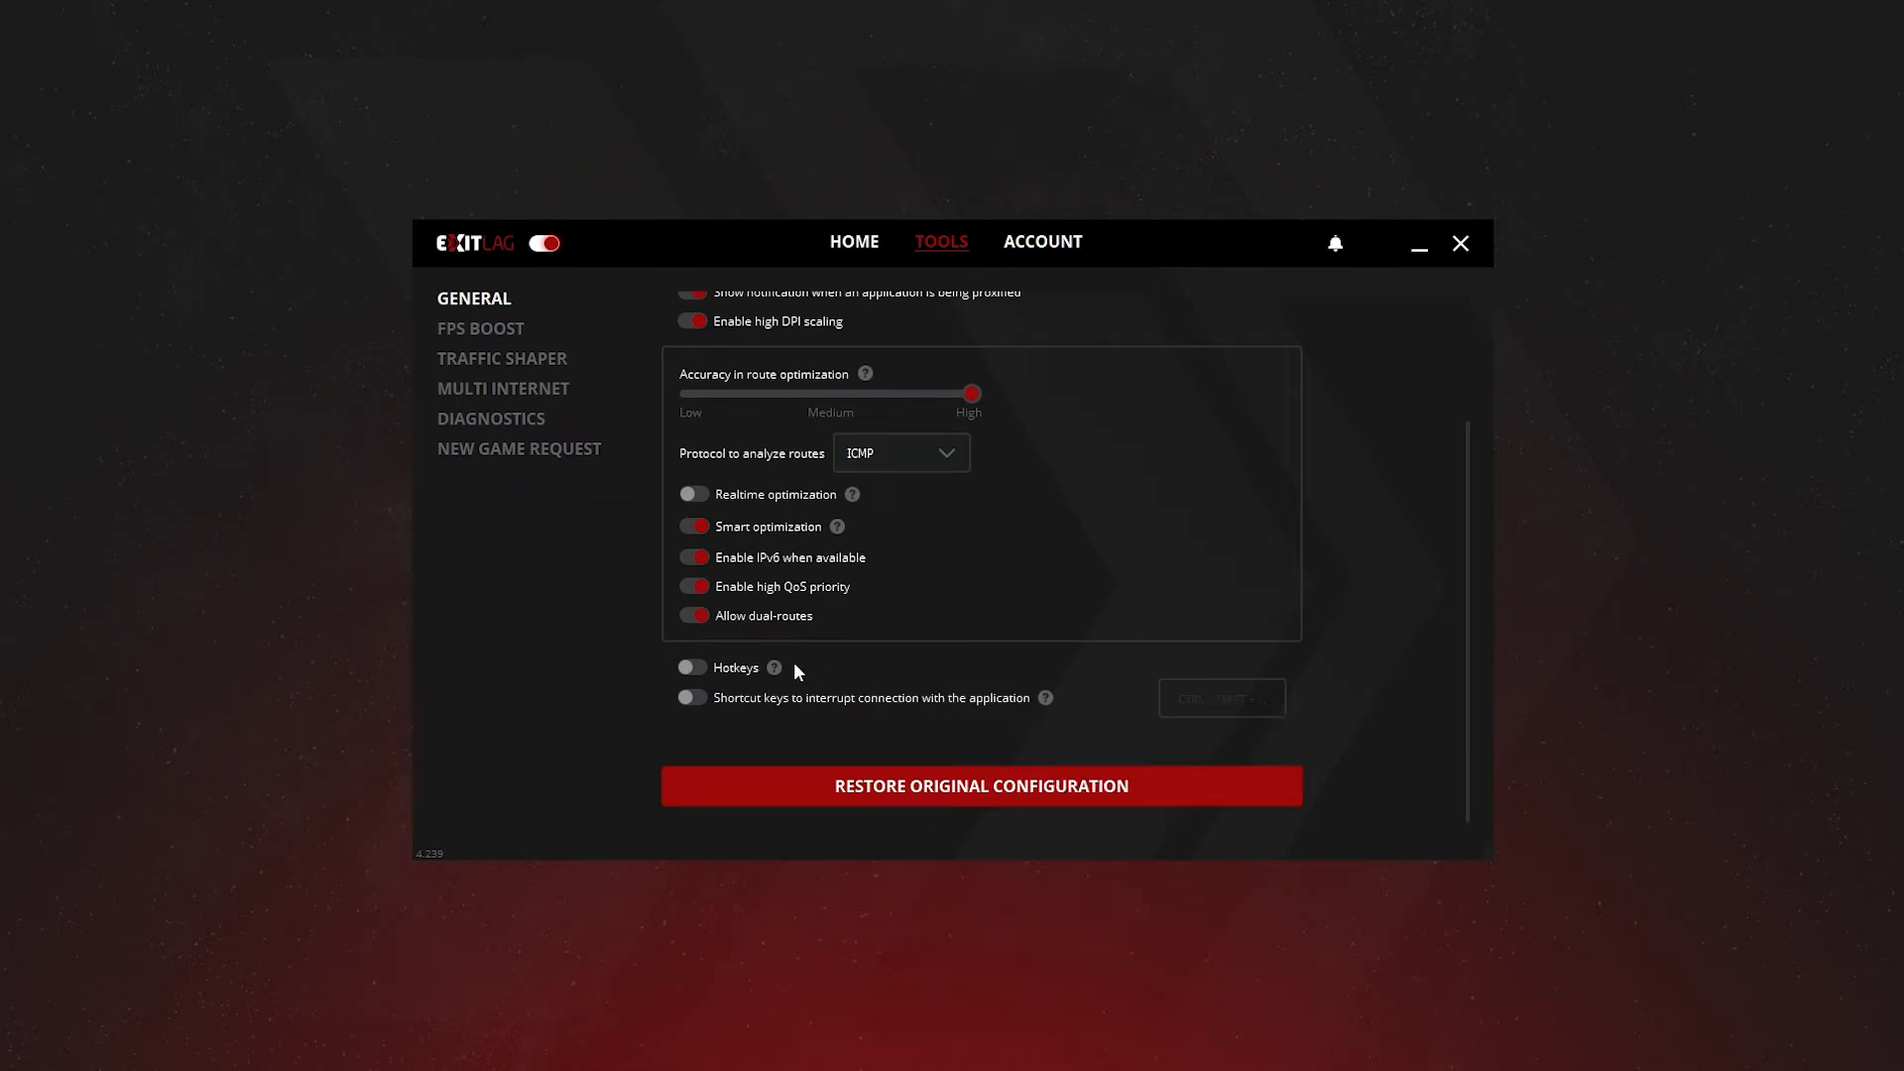
{"action": "mouse_move", "coordinate": [774, 667]}
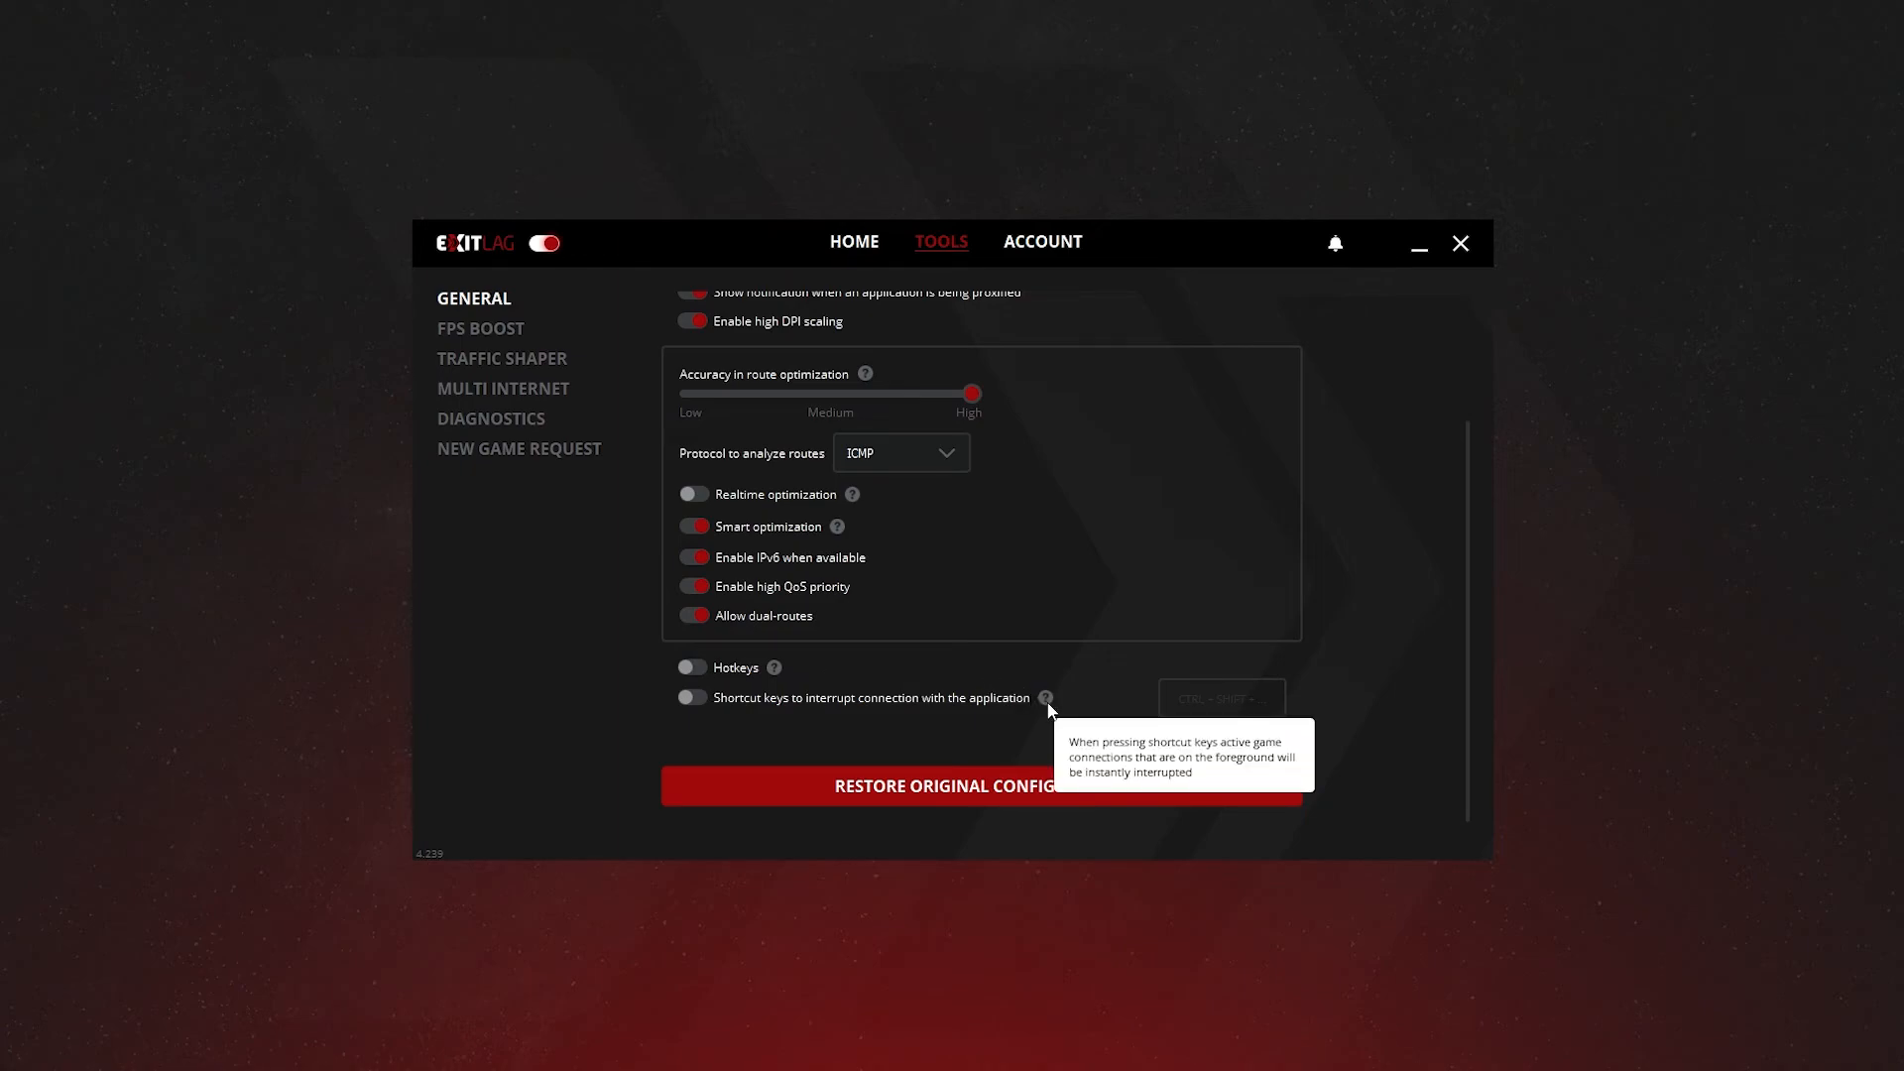
{"action": "mouse_move", "coordinate": [884, 716]}
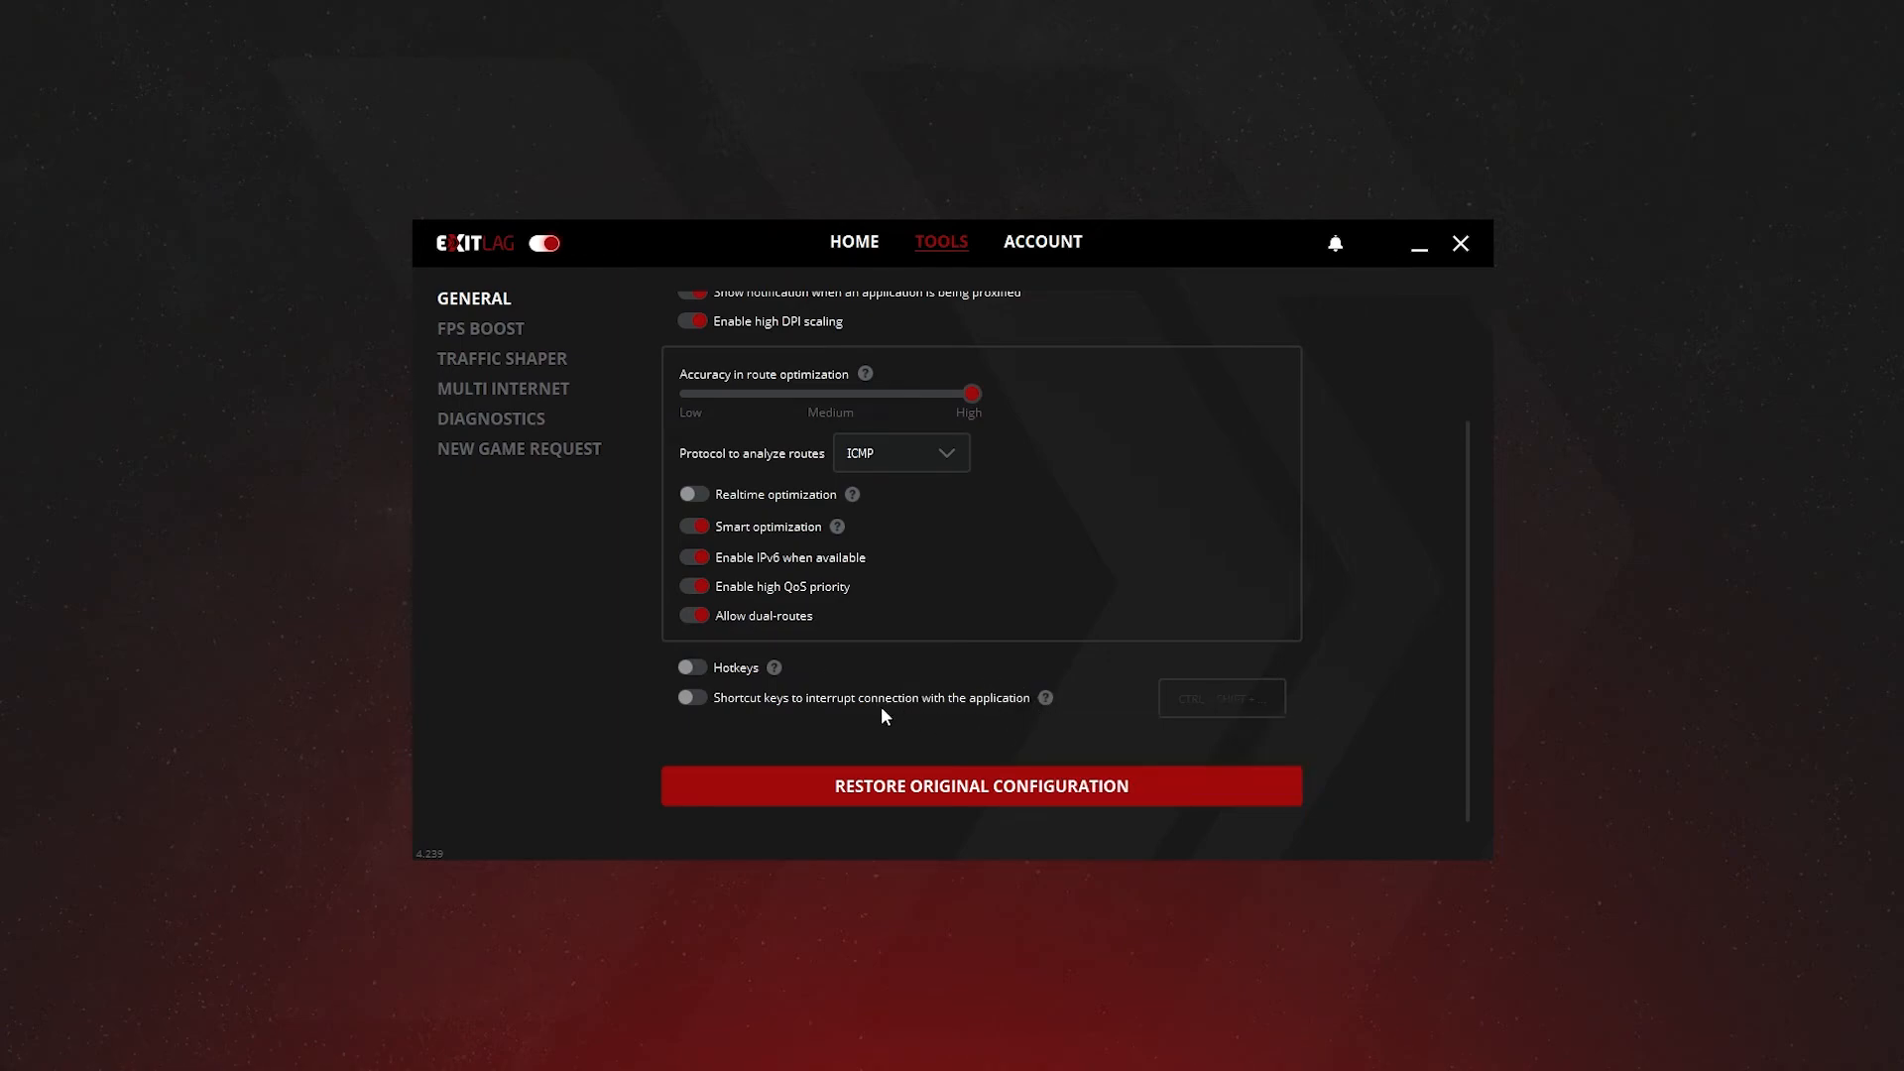
{"action": "mouse_move", "coordinate": [861, 716]}
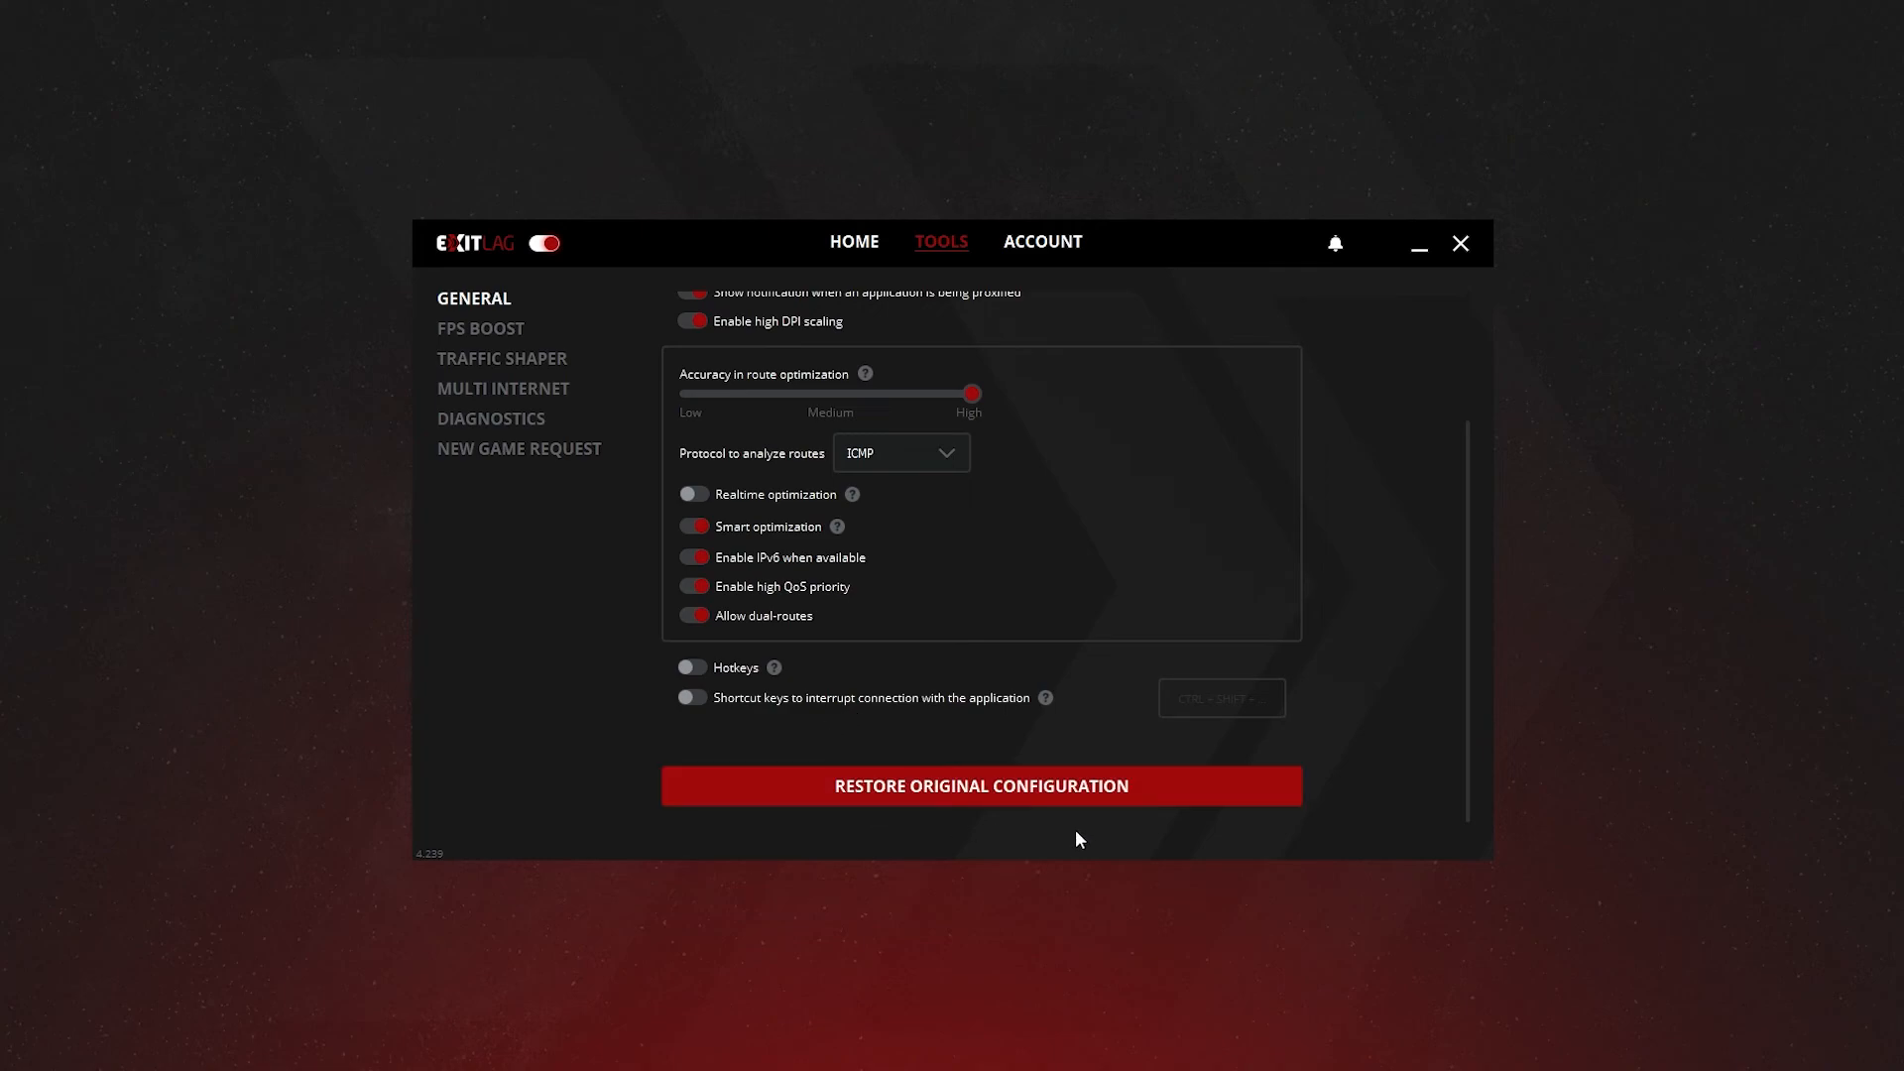
{"action": "mouse_move", "coordinate": [863, 752]}
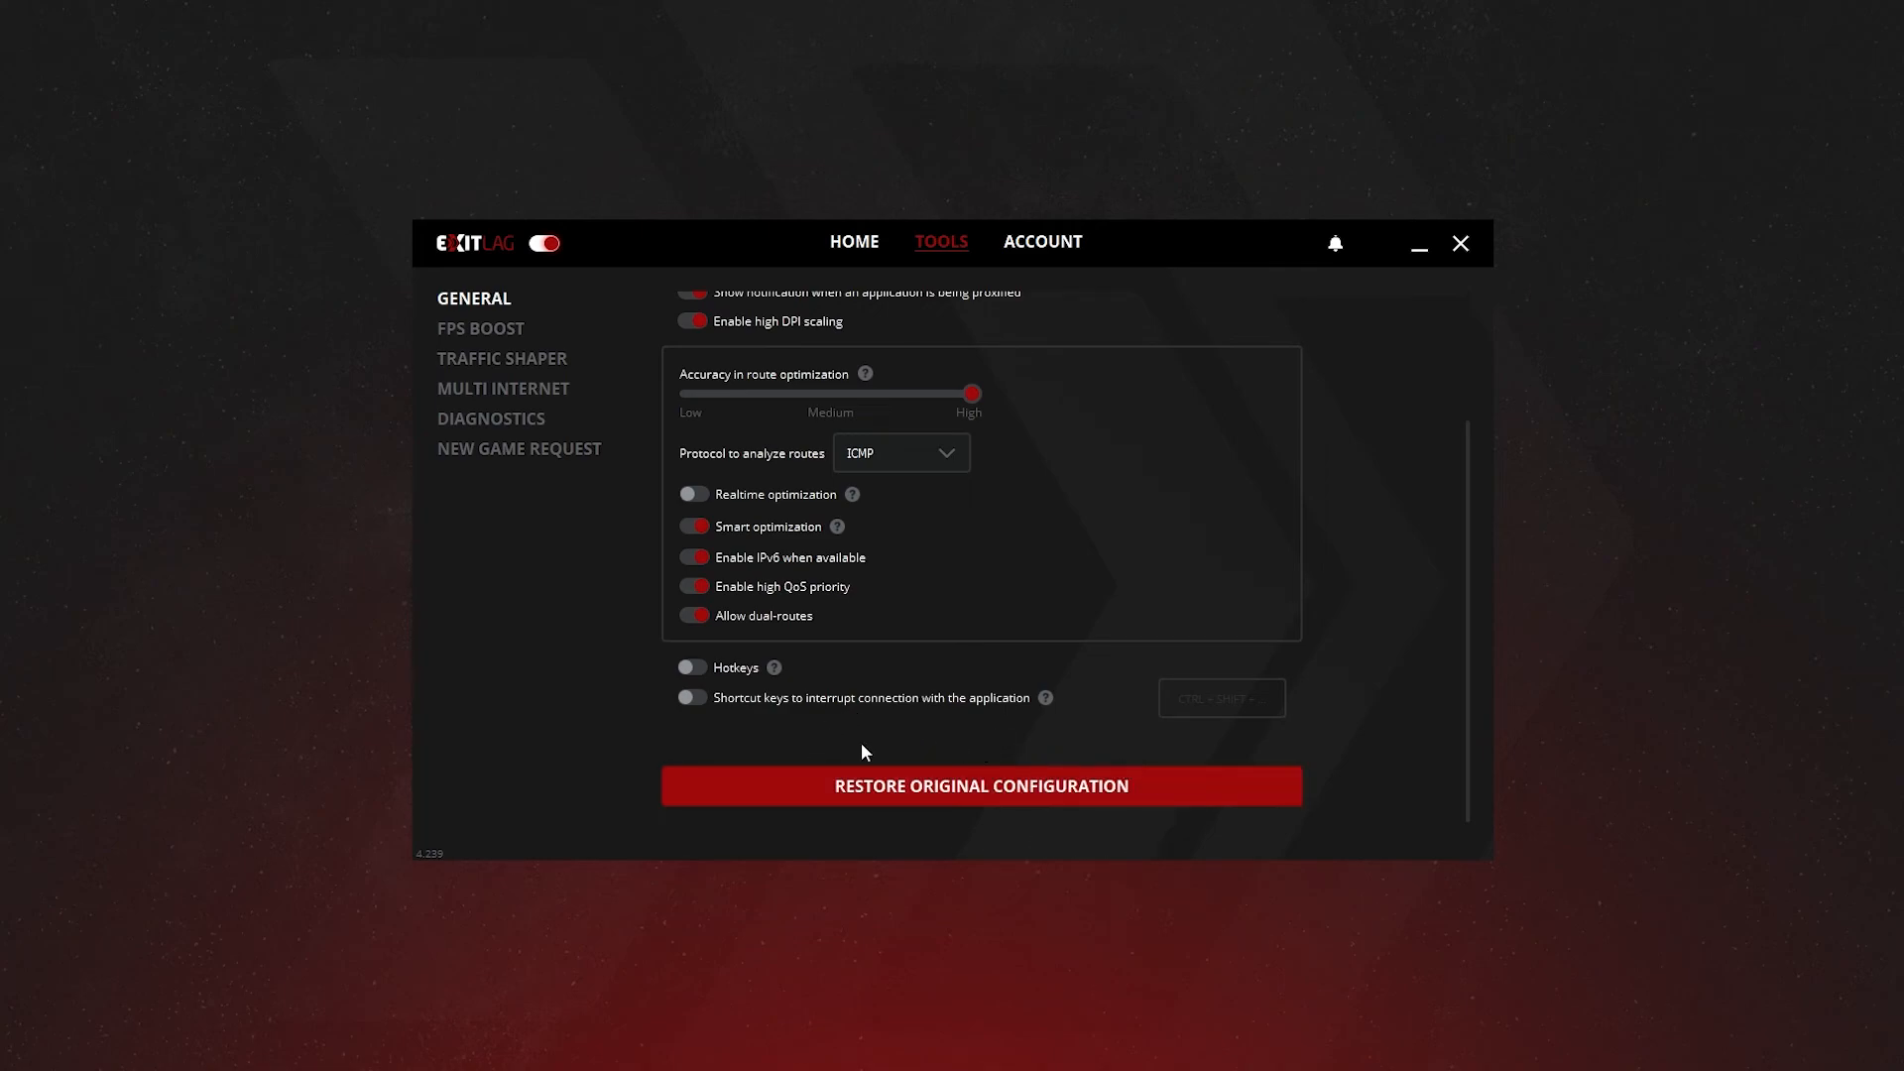